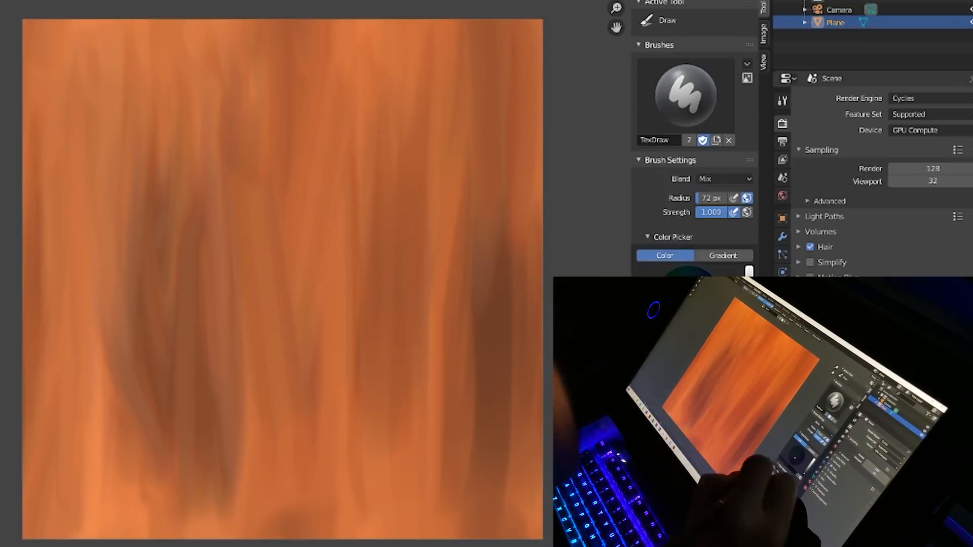
# Set up the plane's Wood material, starting from the default Principled BSDF
pyautogui.moveTo(146, 25); pyautogui.dragTo(146, 534)
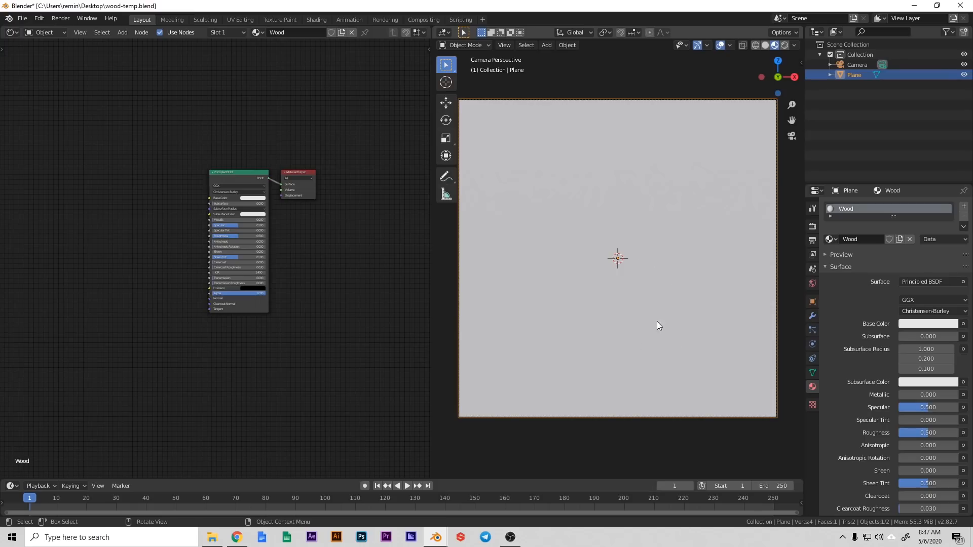
pyautogui.moveTo(869, 266)
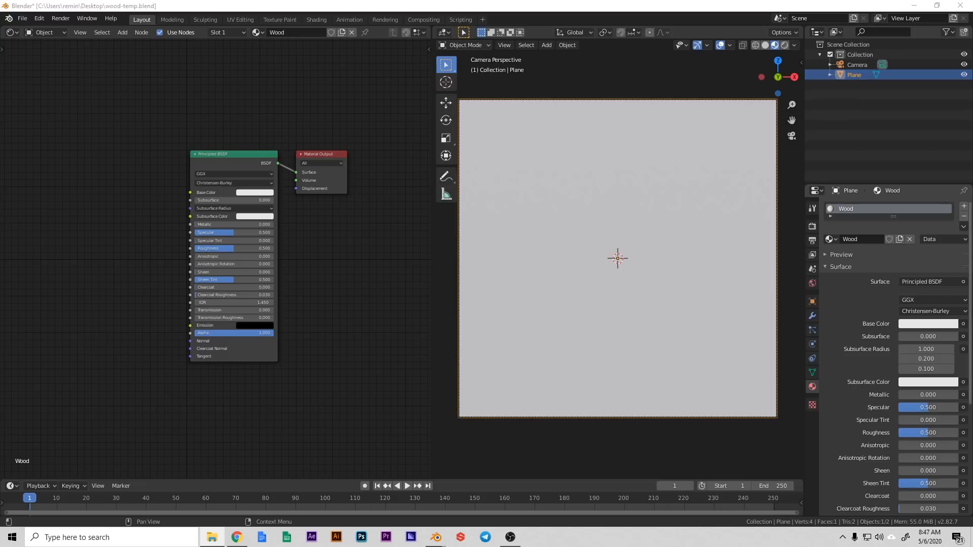
pyautogui.moveTo(910, 239)
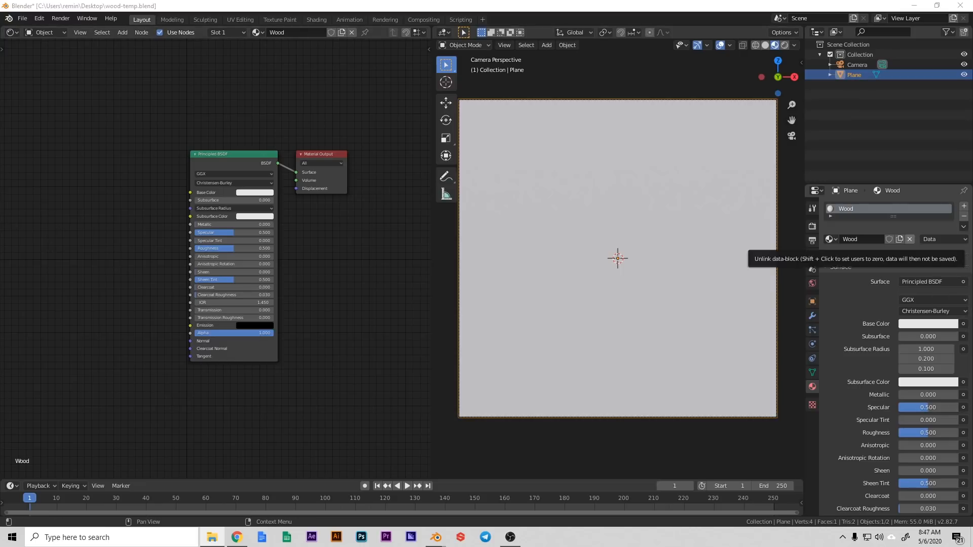
pyautogui.moveTo(212, 225)
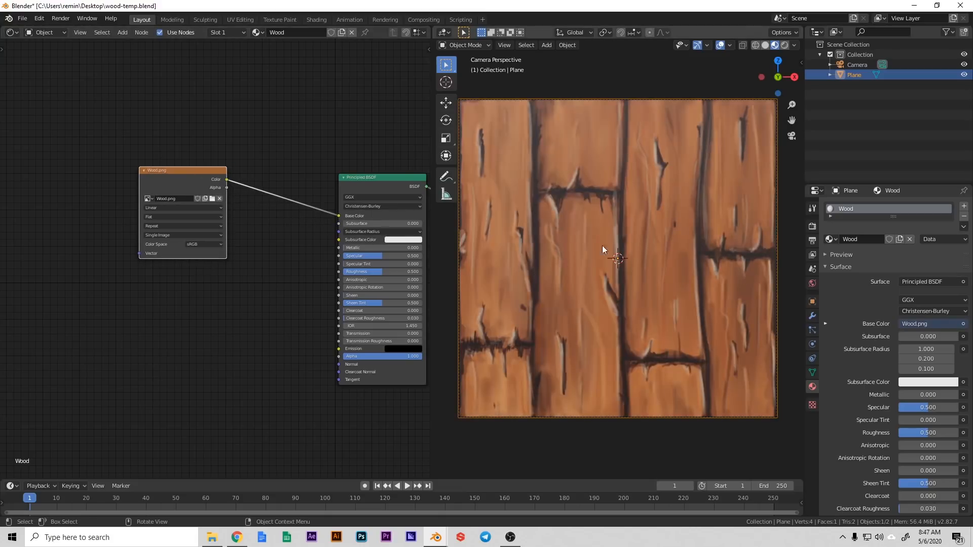
pyautogui.moveTo(634, 210)
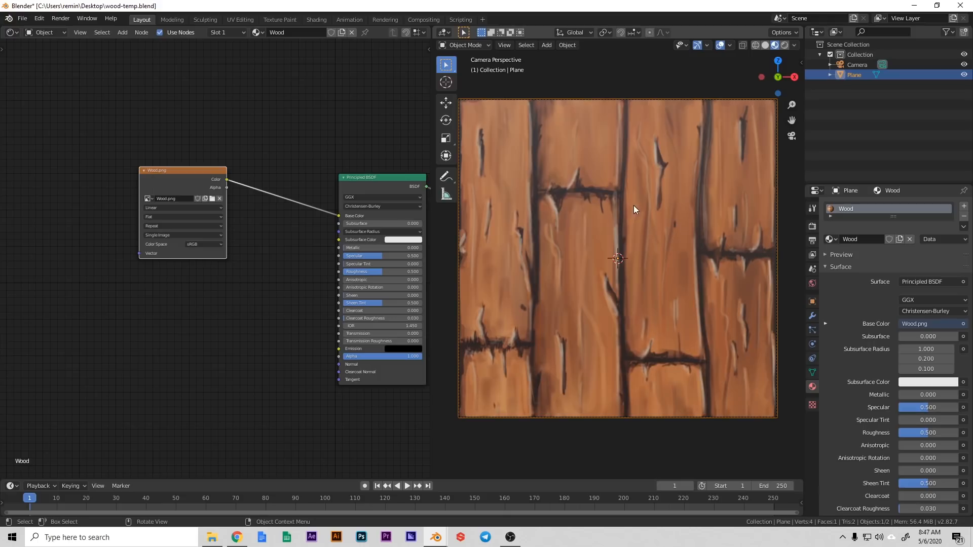
# In Rendered top view, add an area light, reposition it, and set its power to 500 W
pyautogui.click(772, 44)
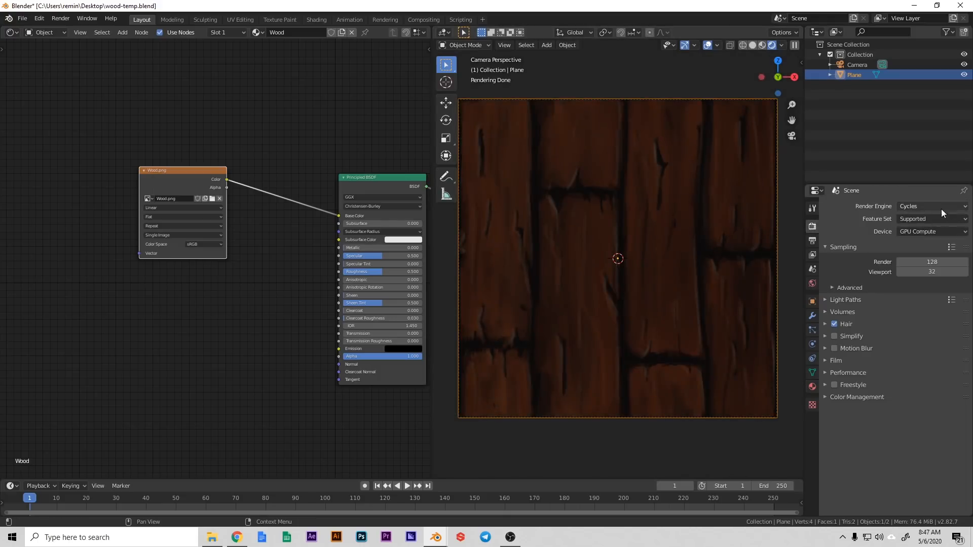
pyautogui.press('KP_7')
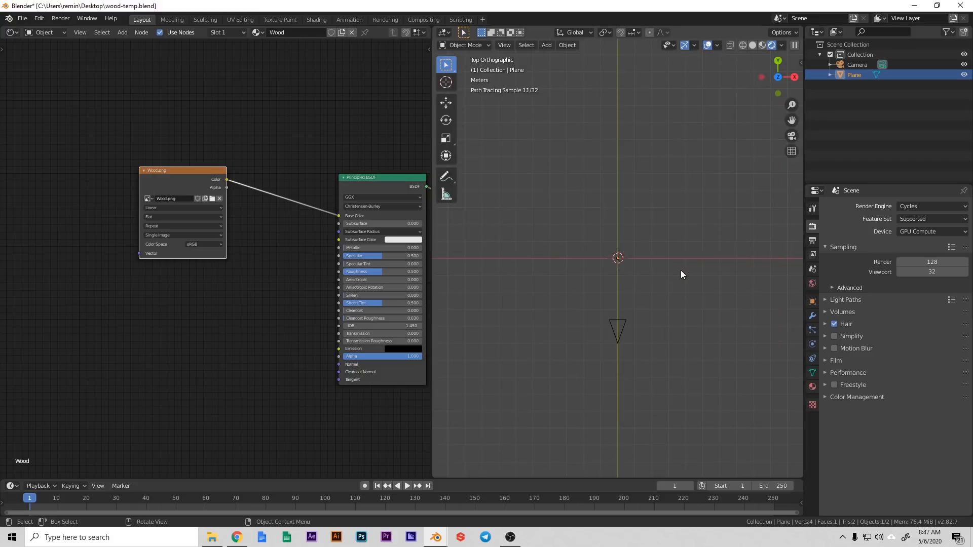
pyautogui.click(545, 45)
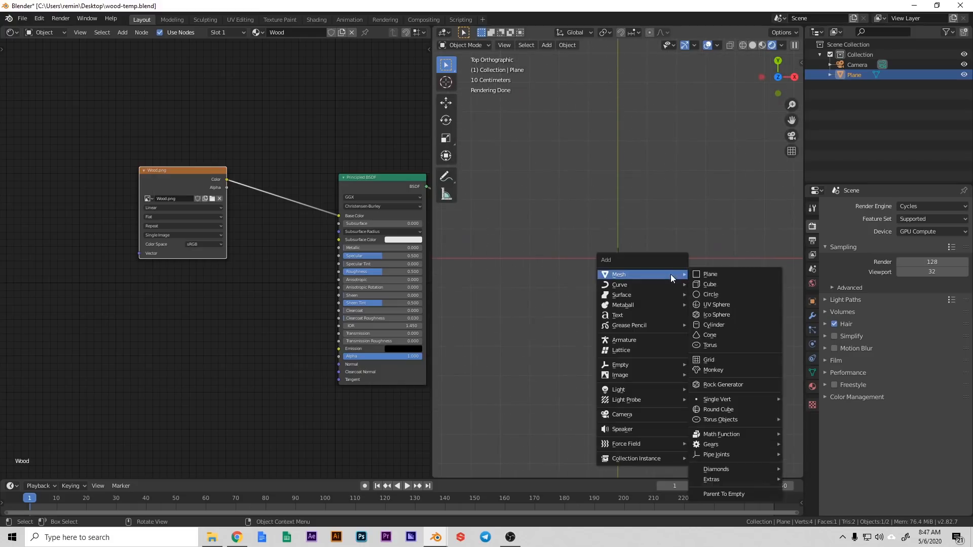
pyautogui.moveTo(618, 389)
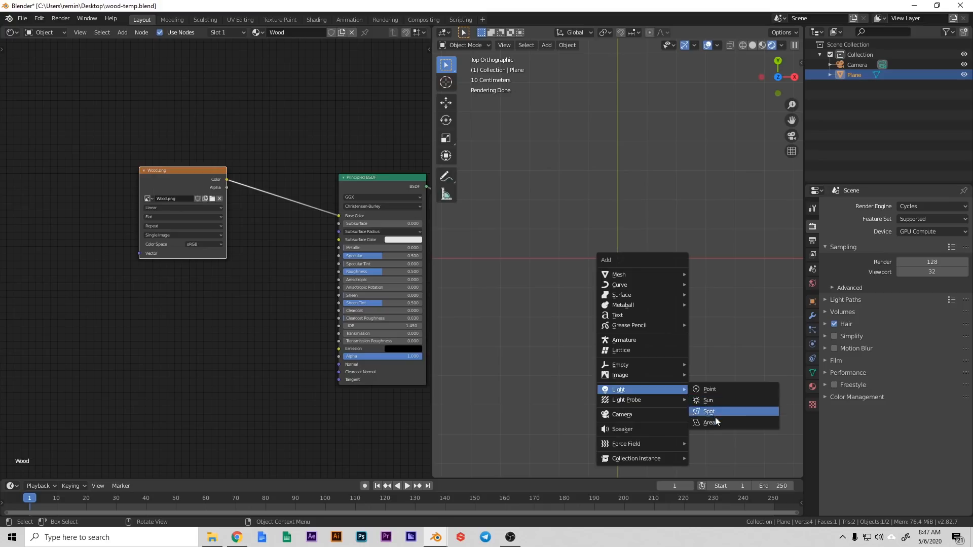
pyautogui.click(708, 423)
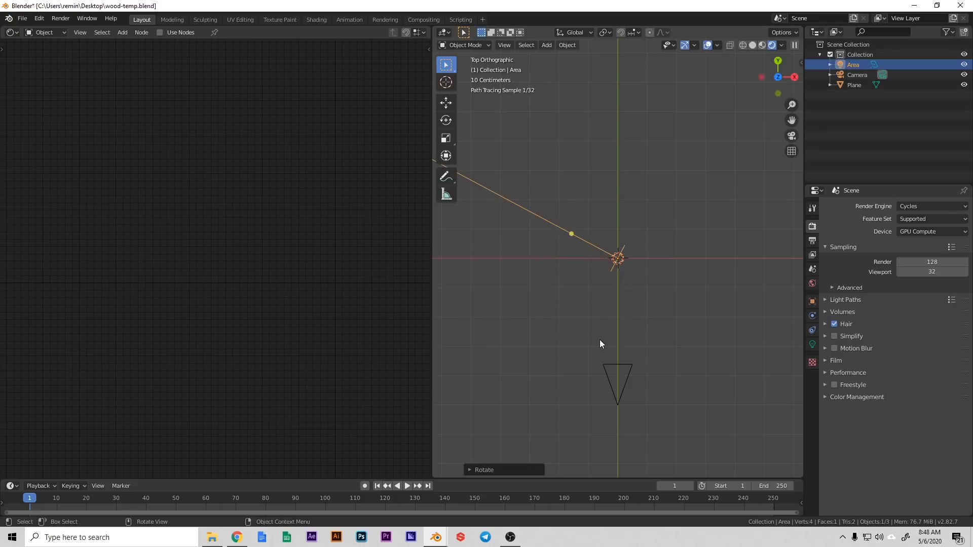
pyautogui.press('s')
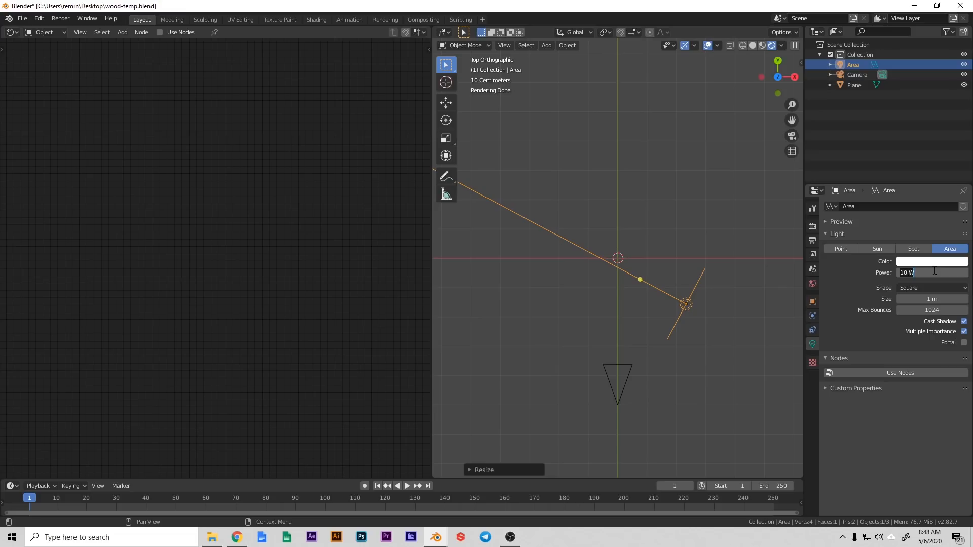
pyautogui.write('500')
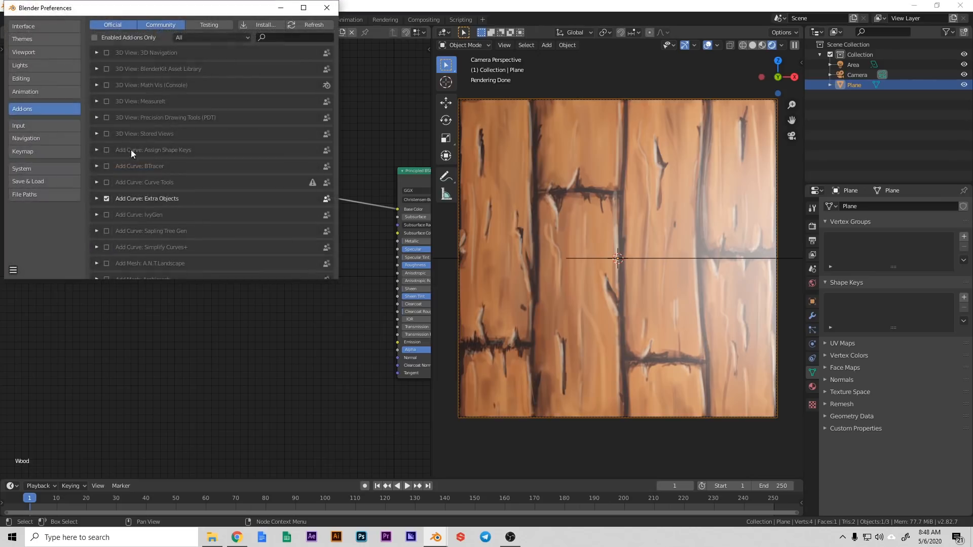
# Enable the Node Wrangler add-on and add texture mapping with a Value node for scale
pyautogui.write('nod')
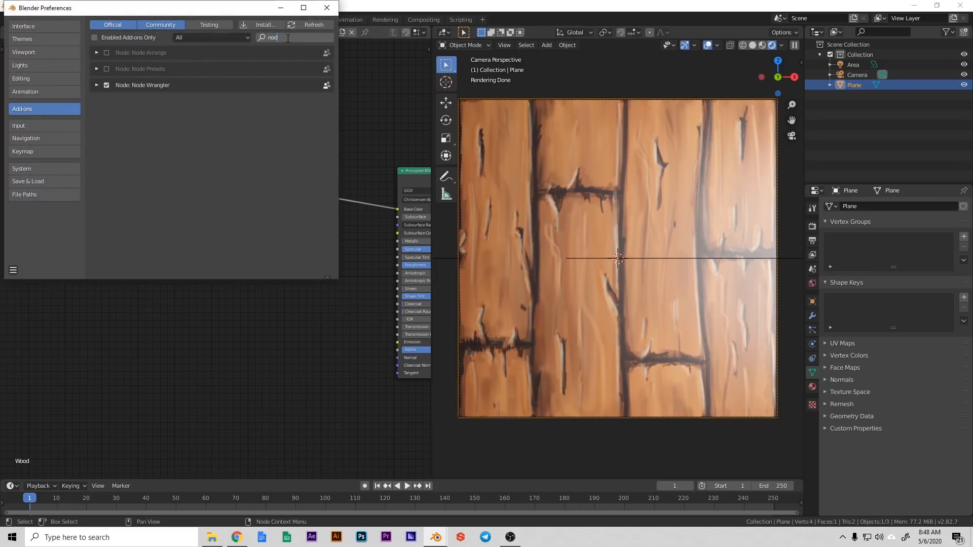
pyautogui.write('e')
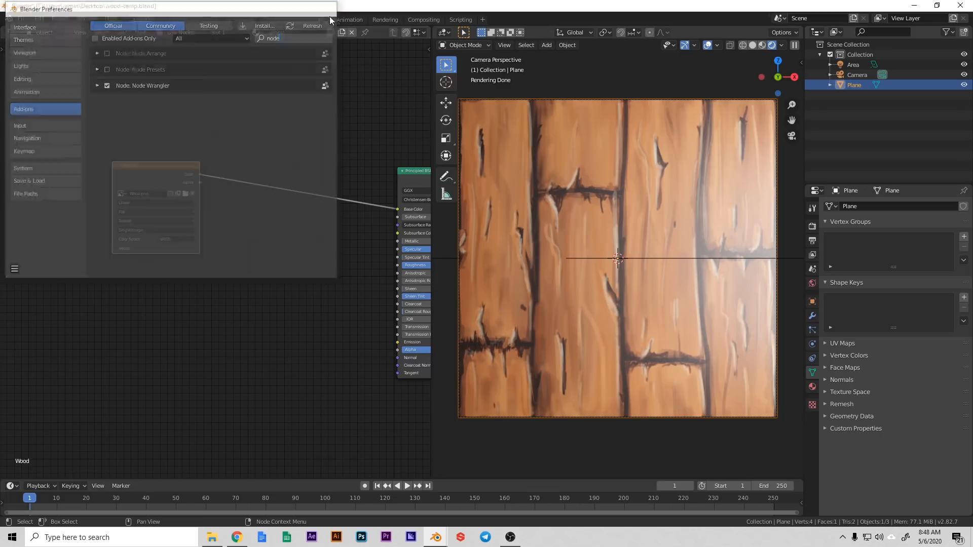
pyautogui.click(330, 8)
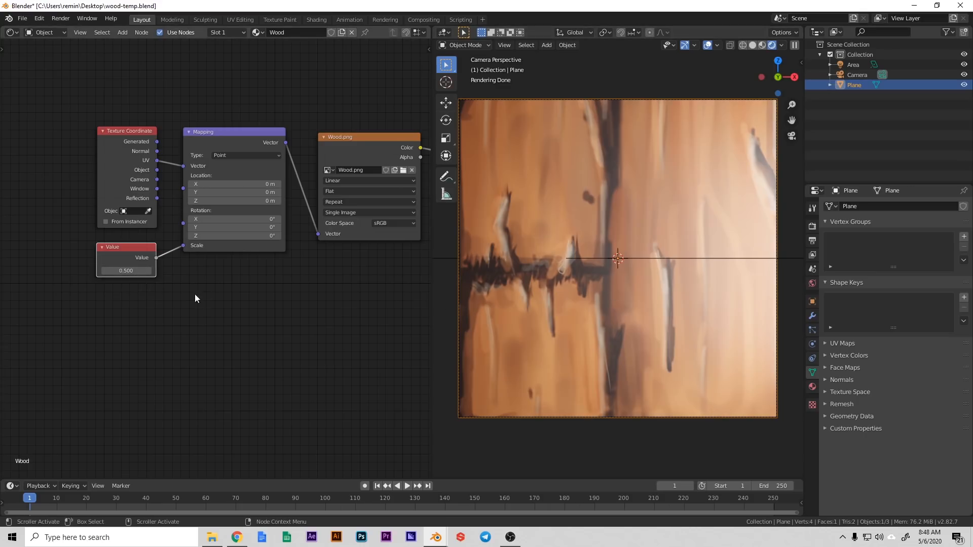
pyautogui.click(126, 270)
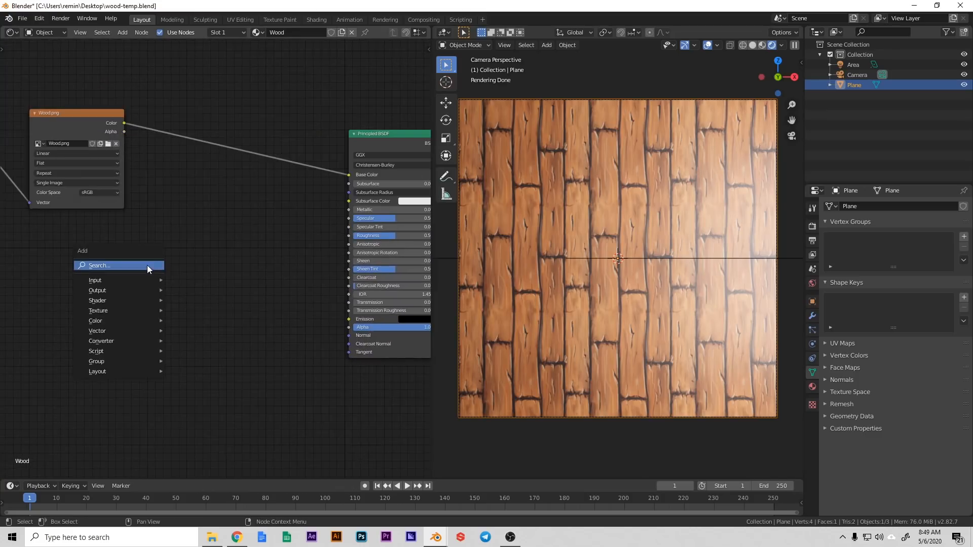
# Add a ColorRamp node via search and wire it into Base Color and Roughness
pyautogui.write('col')
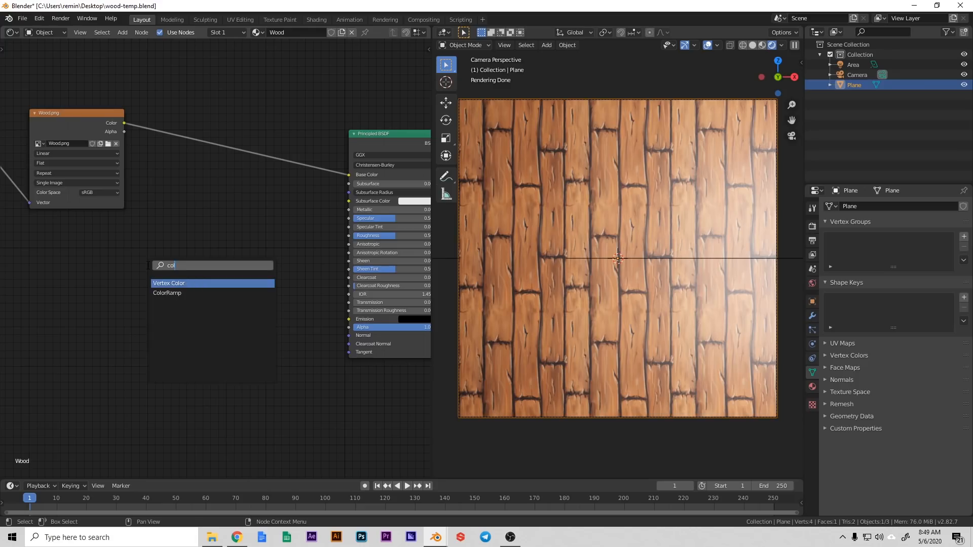
pyautogui.click(166, 292)
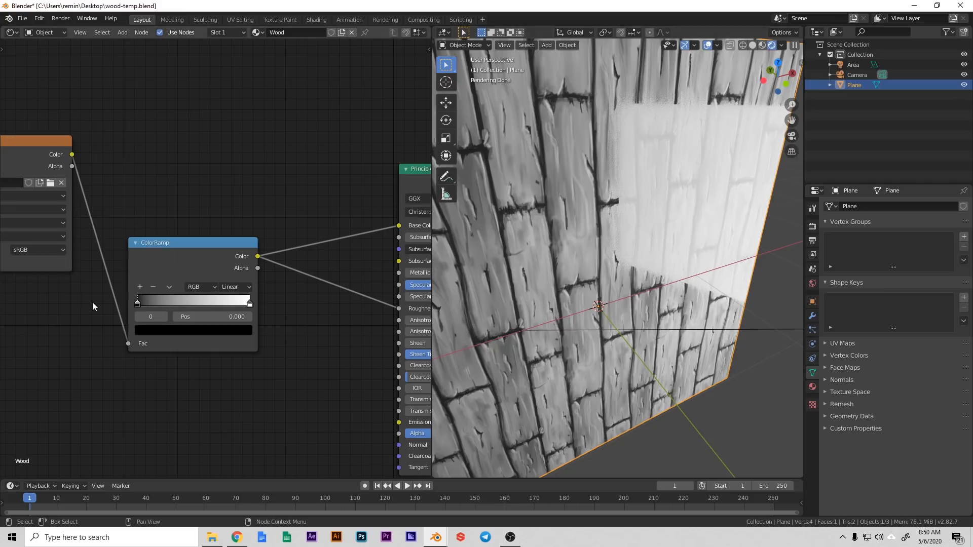
pyautogui.moveTo(195, 253)
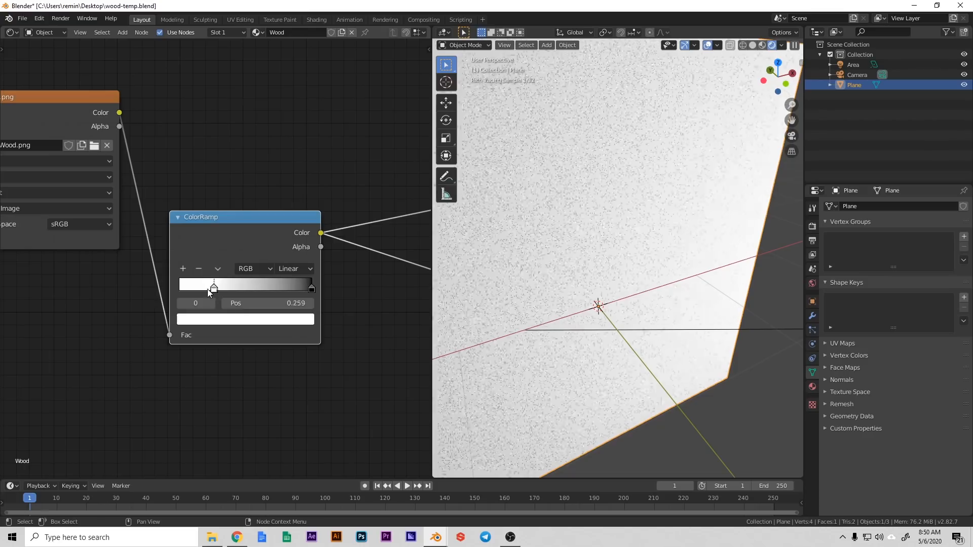
# Tighten the roughness ramp, moving the white stop to about 0.2 and the black near 0.37
pyautogui.moveTo(213, 288); pyautogui.dragTo(180, 287)
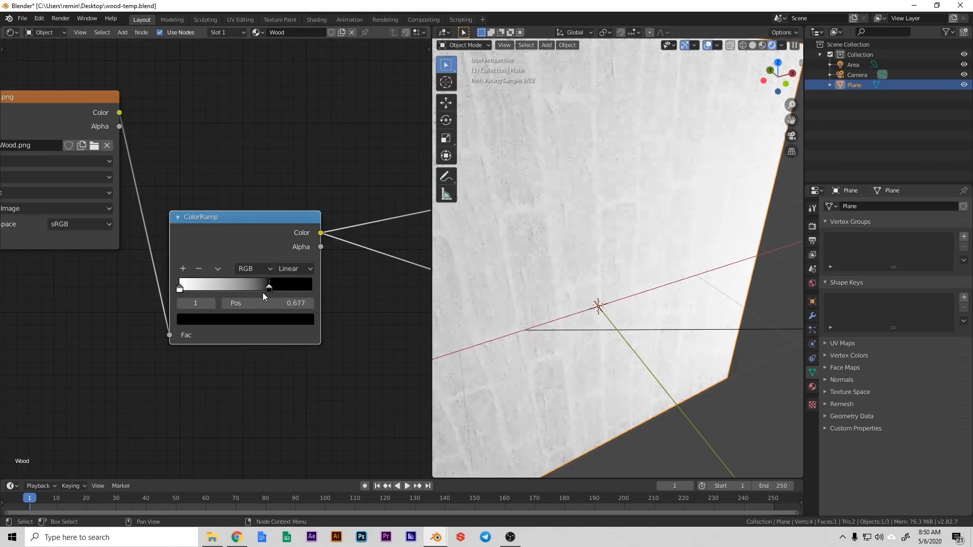
pyautogui.moveTo(269, 286); pyautogui.dragTo(227, 286)
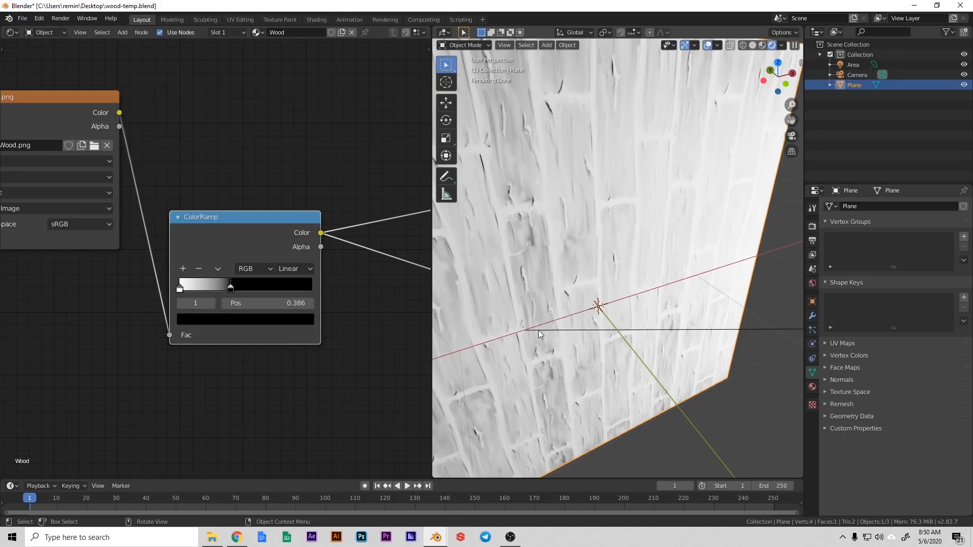
pyautogui.moveTo(586, 285)
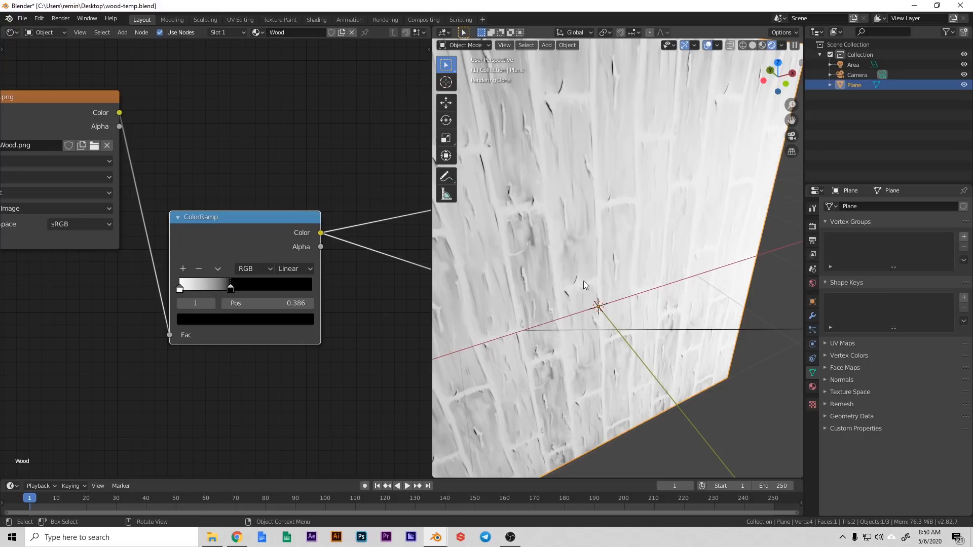
pyautogui.moveTo(594, 146)
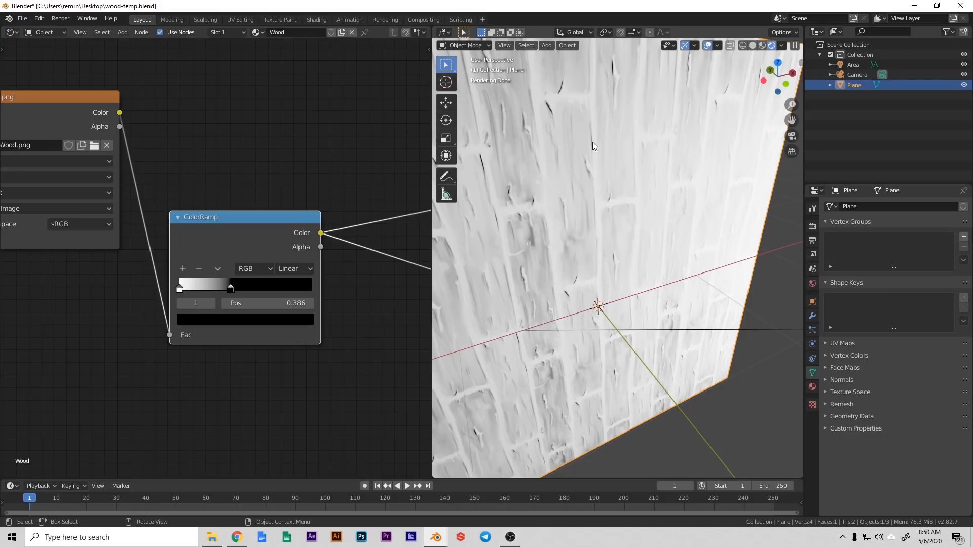
pyautogui.moveTo(231, 284); pyautogui.dragTo(188, 285)
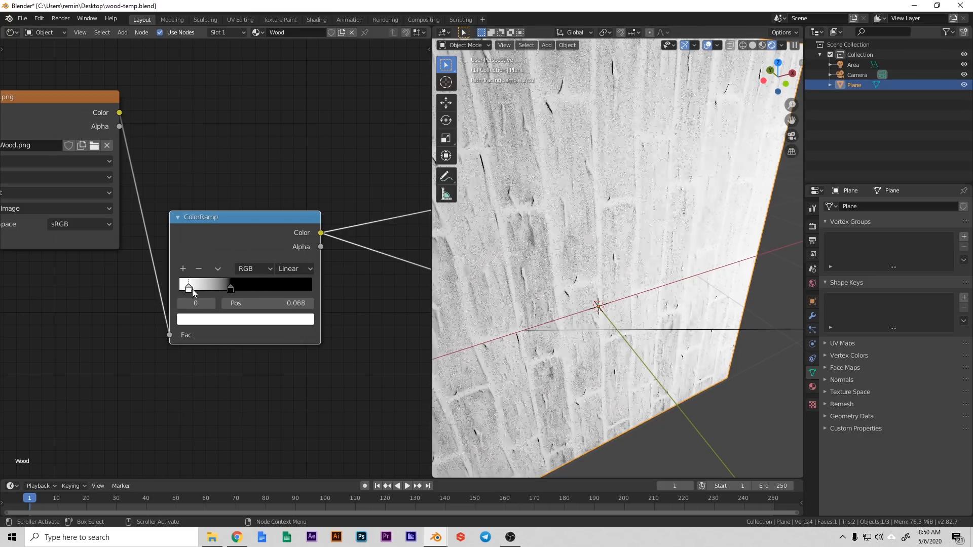
pyautogui.moveTo(189, 286); pyautogui.dragTo(207, 286)
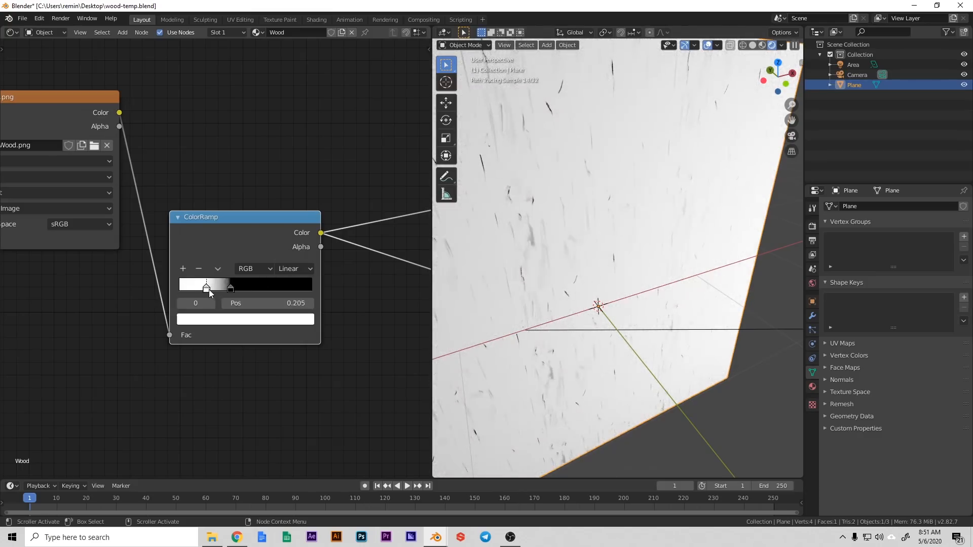
pyautogui.moveTo(207, 288); pyautogui.dragTo(227, 287)
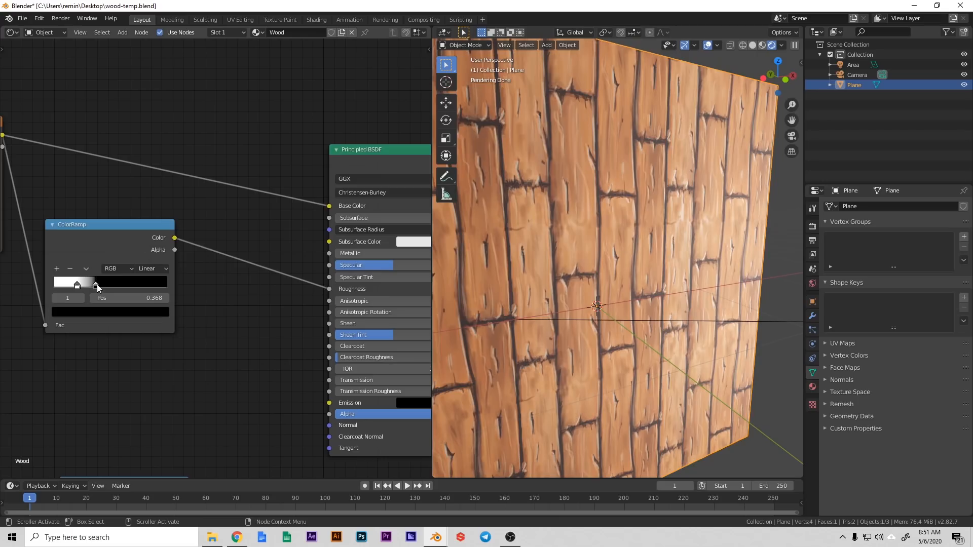
# Move the roughness ramp's dark stop to 0.250 and check the plane's shading
pyautogui.moveTo(94, 286); pyautogui.dragTo(98, 286)
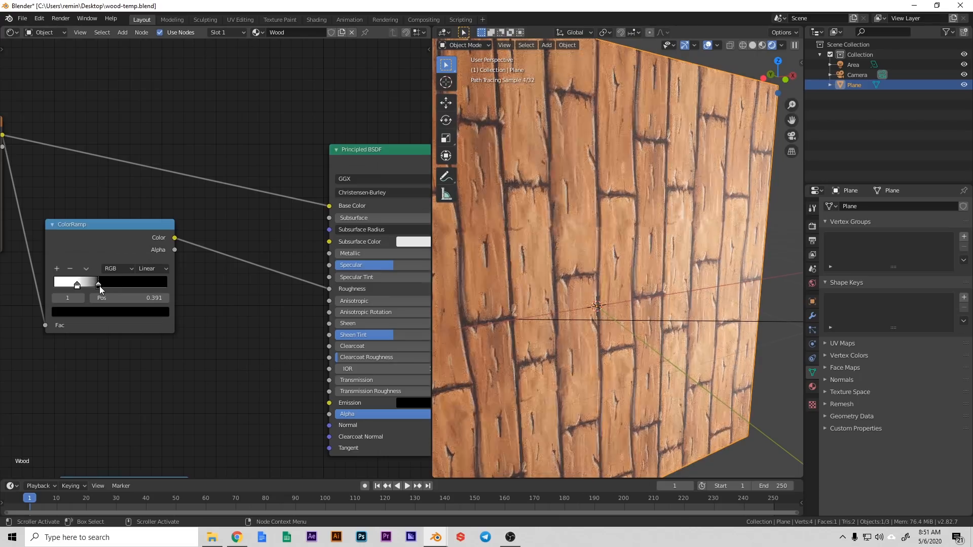
pyautogui.moveTo(98, 284); pyautogui.dragTo(83, 284)
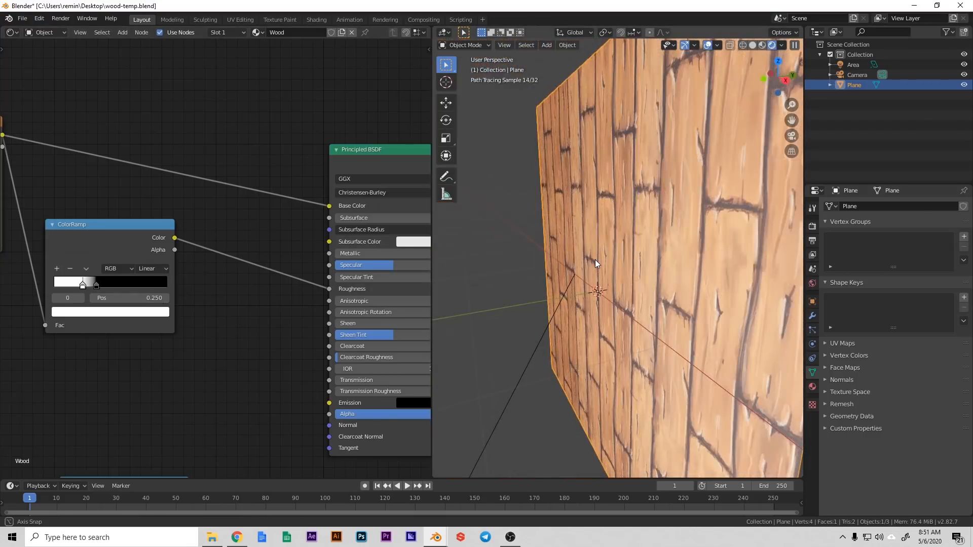
pyautogui.moveTo(597, 261); pyautogui.dragTo(661, 289)
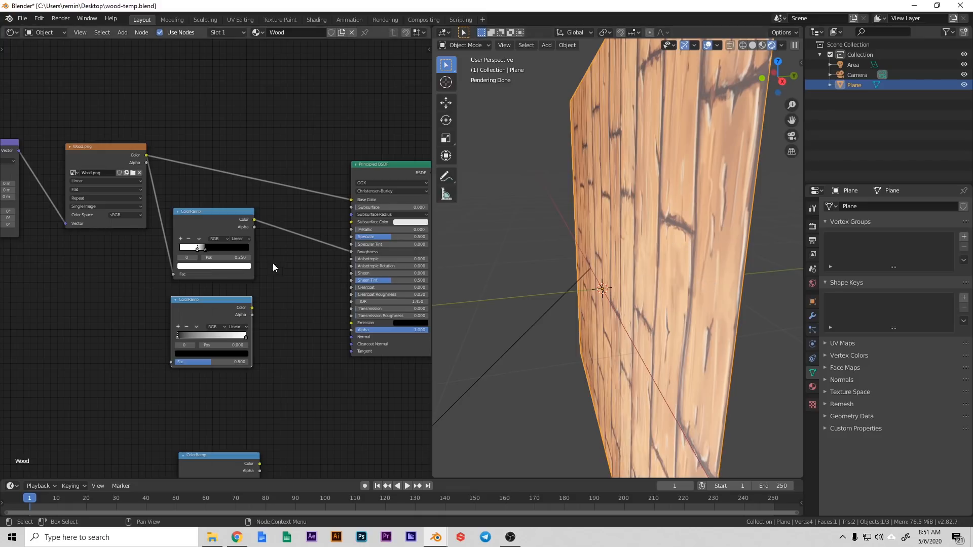
# Add a Bump node with the second ColorRamp as Height and Normal into the BSDF
pyautogui.scroll(-3)
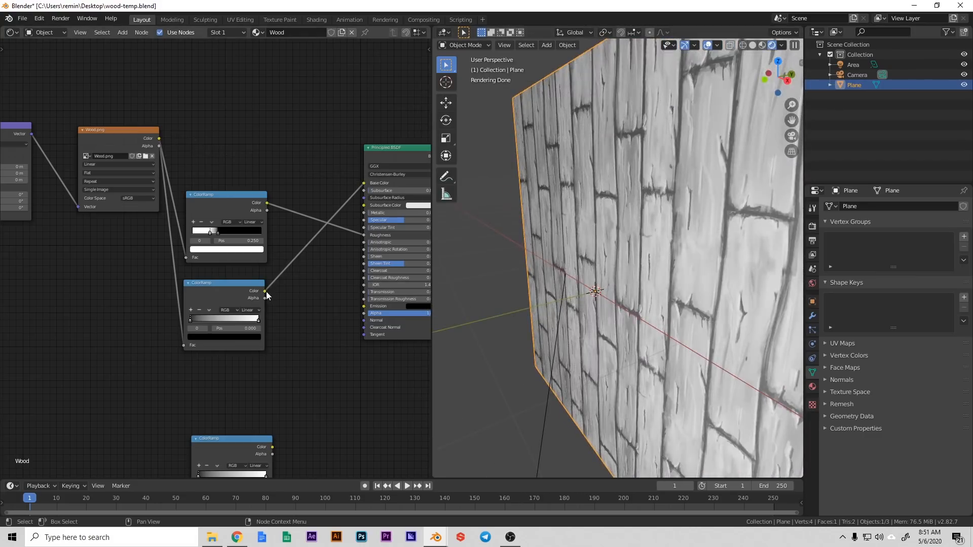
pyautogui.moveTo(311, 354)
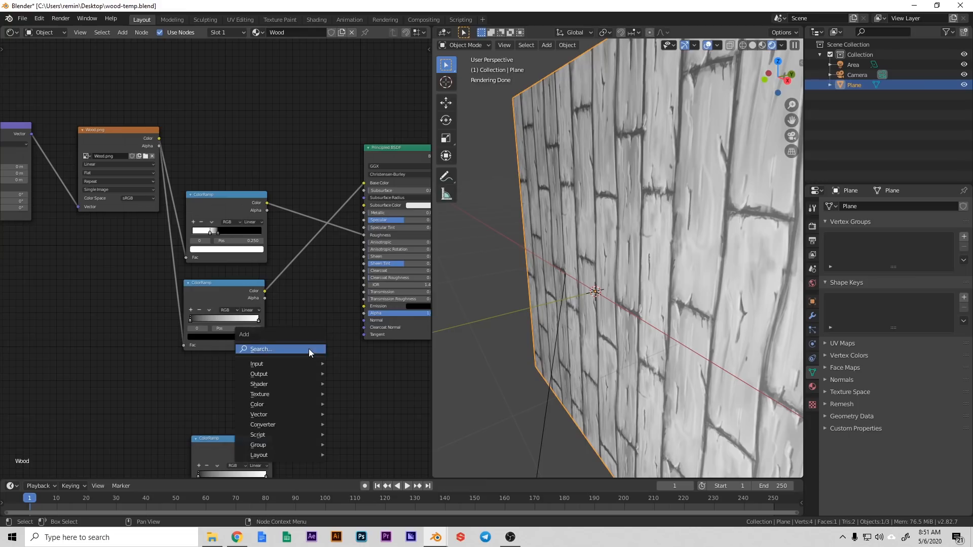
pyautogui.write('bum')
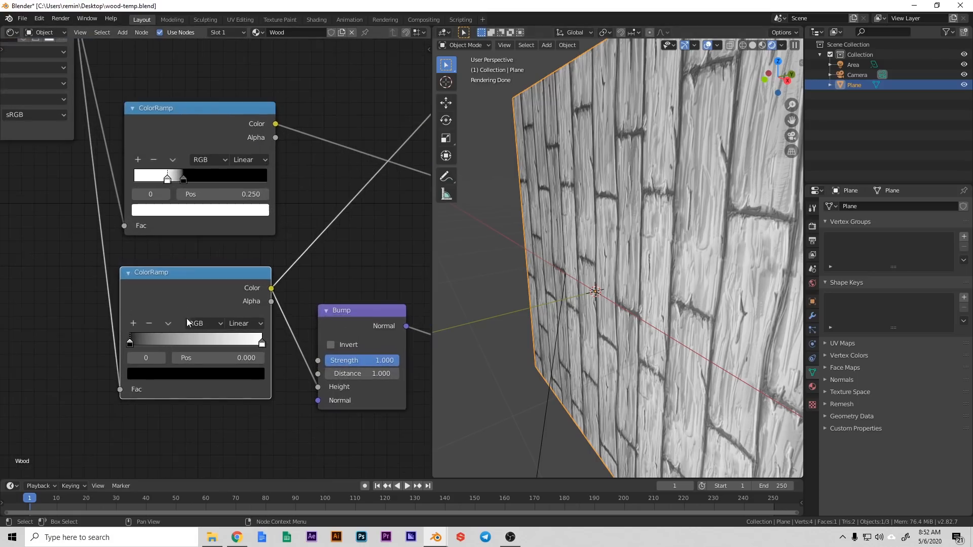
# Nudge the bump ramp's dark stop to about 0.077 and pull the light stop inward
pyautogui.moveTo(130, 339); pyautogui.dragTo(138, 340)
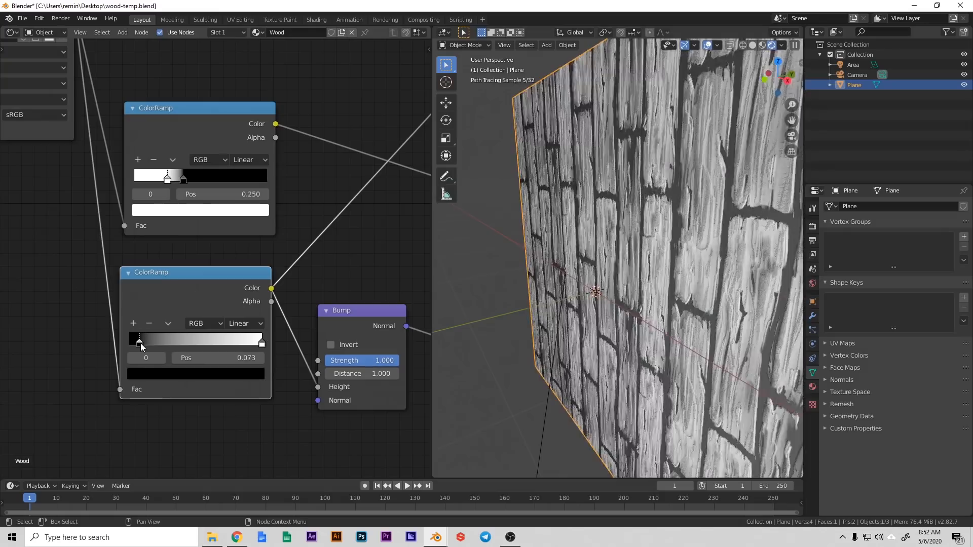
pyautogui.moveTo(138, 342); pyautogui.dragTo(140, 342)
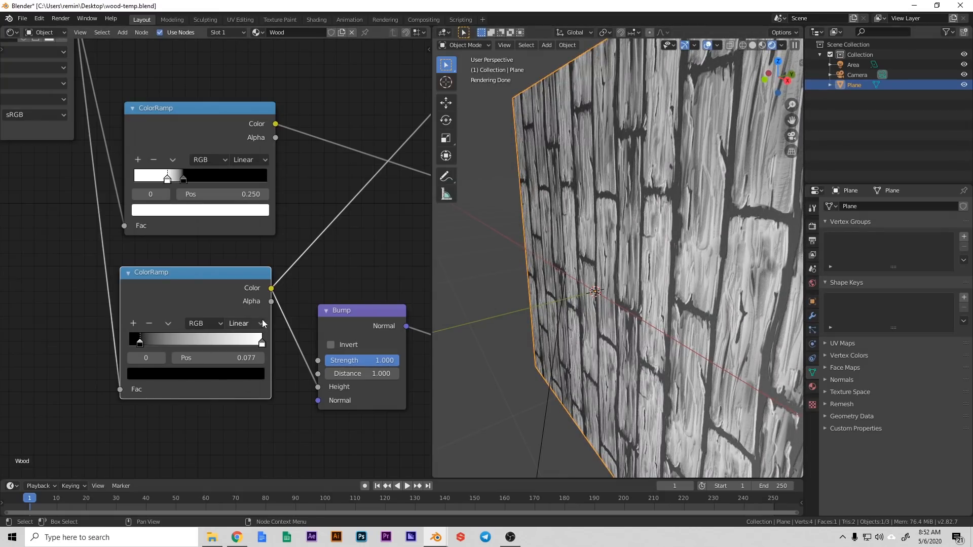
pyautogui.moveTo(140, 342); pyautogui.dragTo(221, 342)
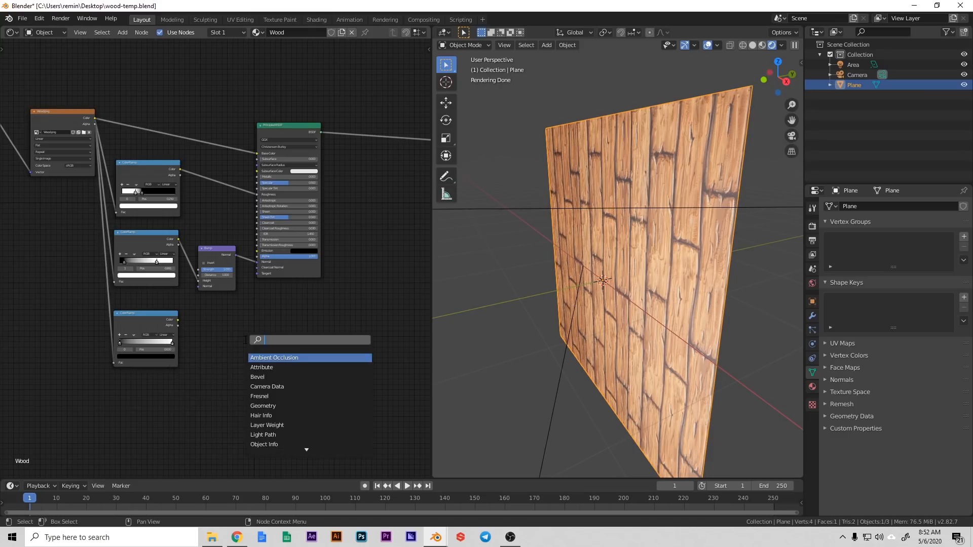
# Place a Displacement node below the shader, linked to Material Output, with scale 1
pyautogui.write('di')
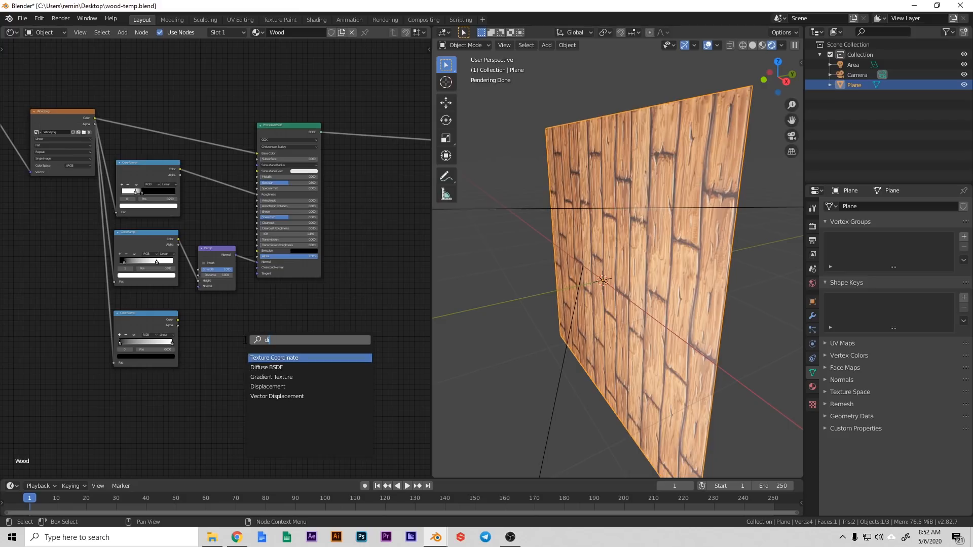
pyautogui.click(268, 386)
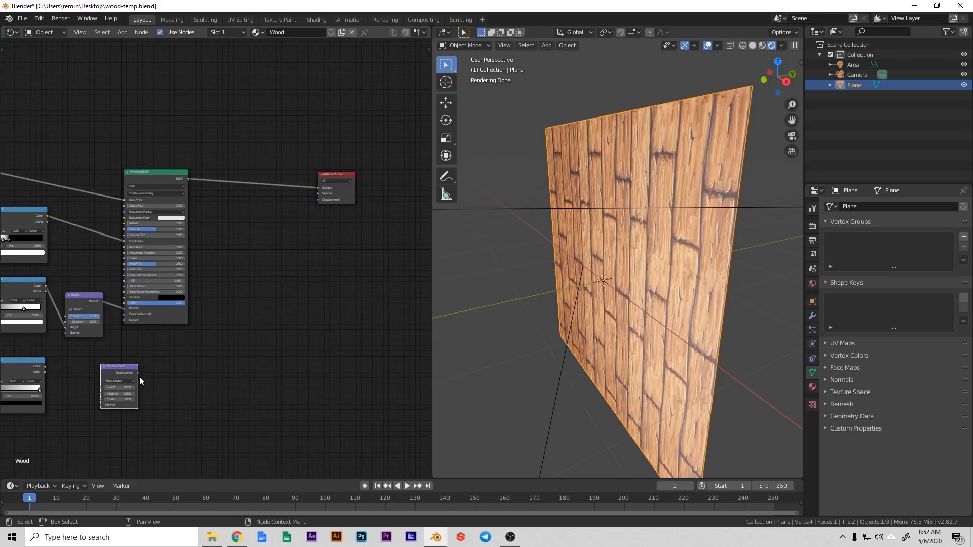
pyautogui.moveTo(128, 373); pyautogui.dragTo(316, 203)
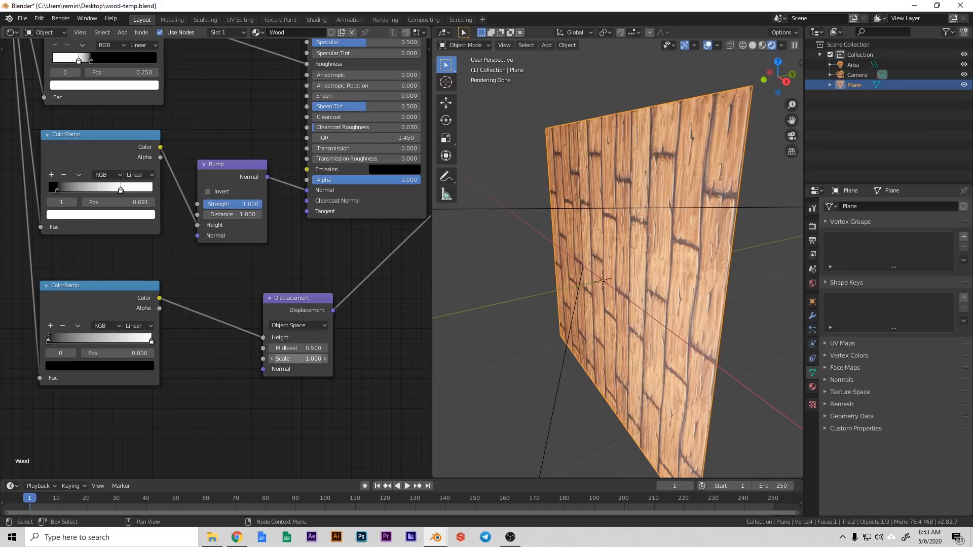
pyautogui.click(306, 359)
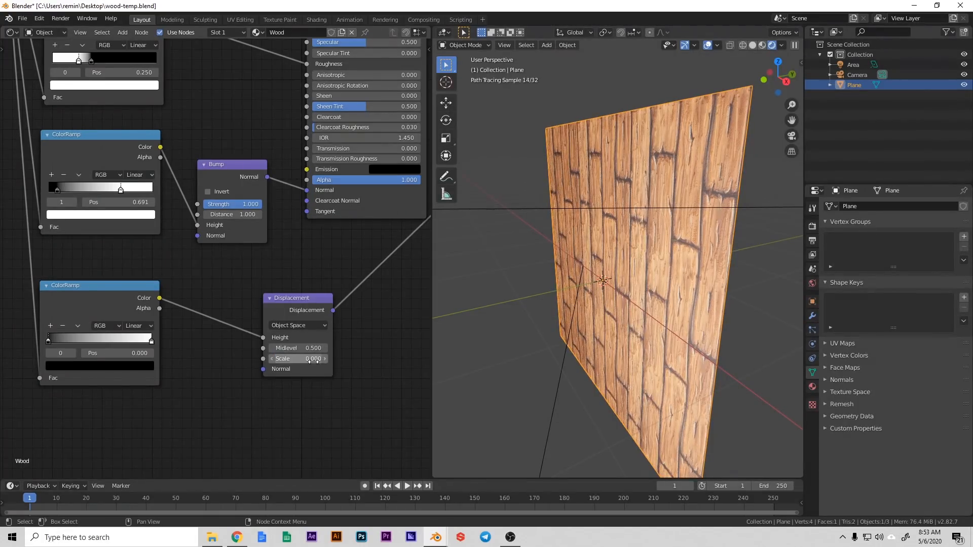
pyautogui.click(298, 359)
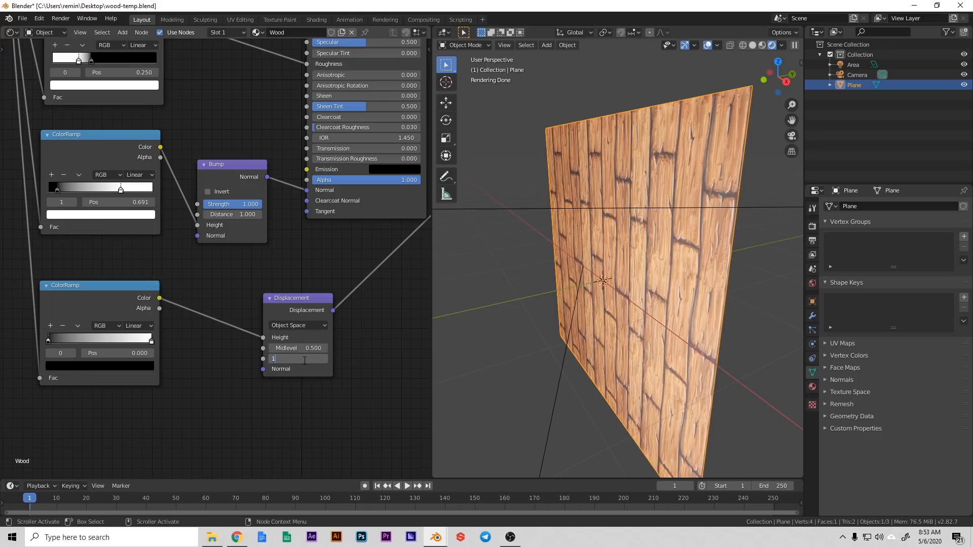
pyautogui.press('Tab')
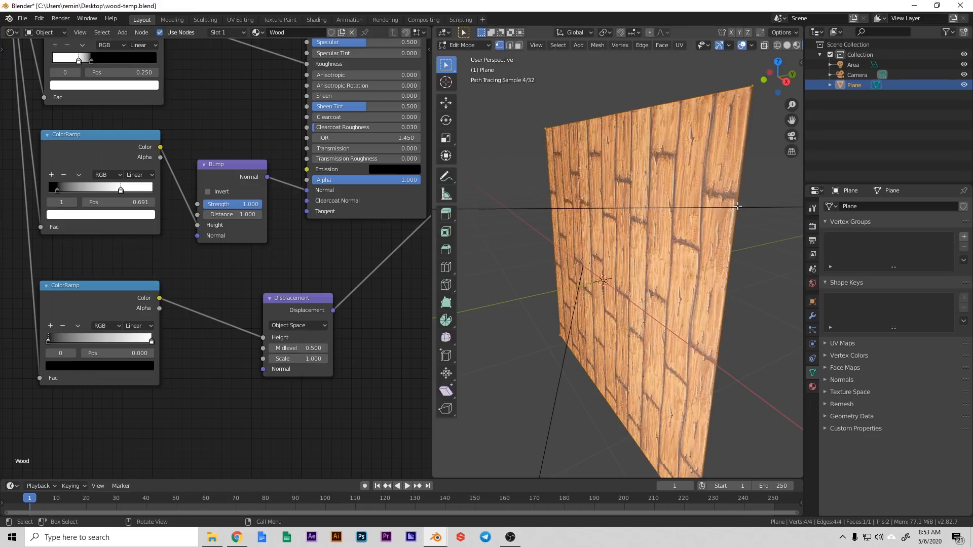
pyautogui.press('Tab')
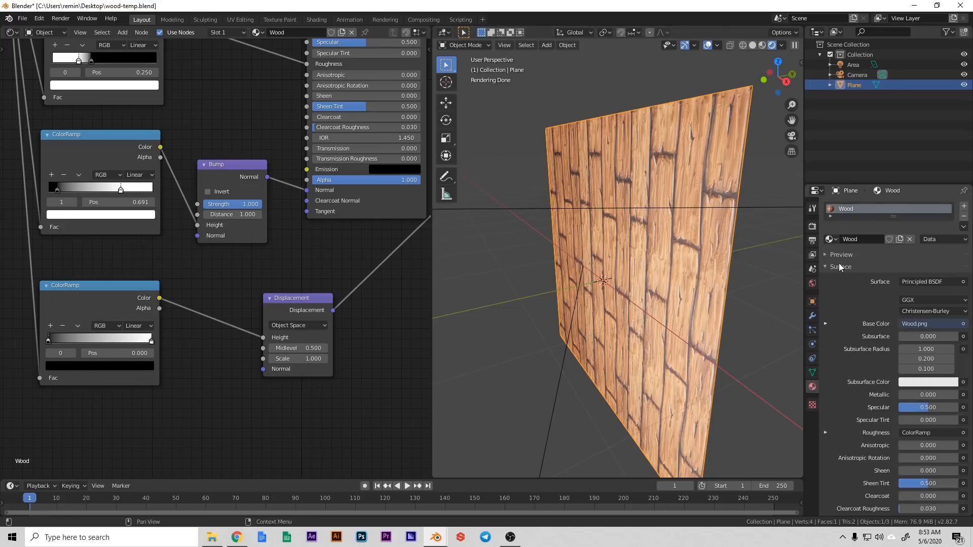
# Change the Wood material's displacement method from Bump Only to Displacement and Bump
pyautogui.click(841, 266)
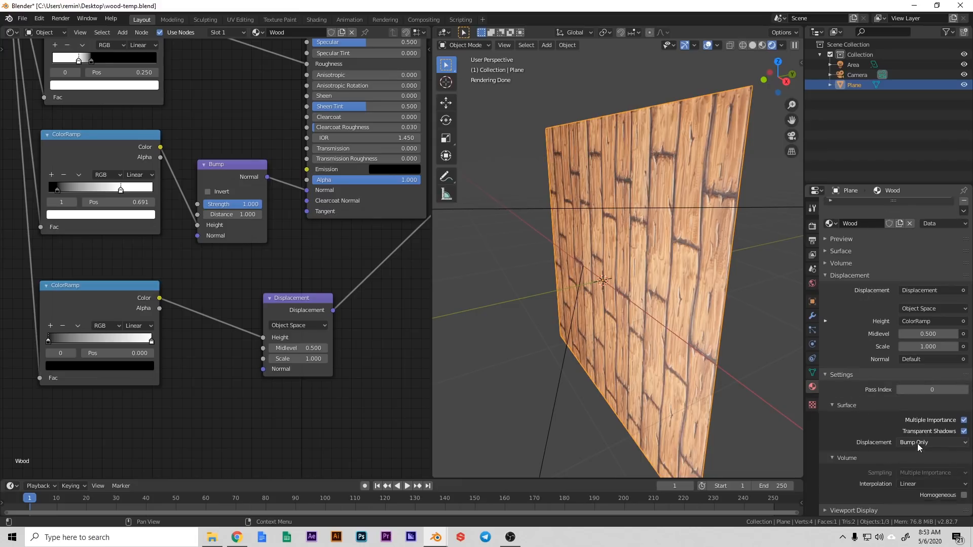
pyautogui.moveTo(914, 442)
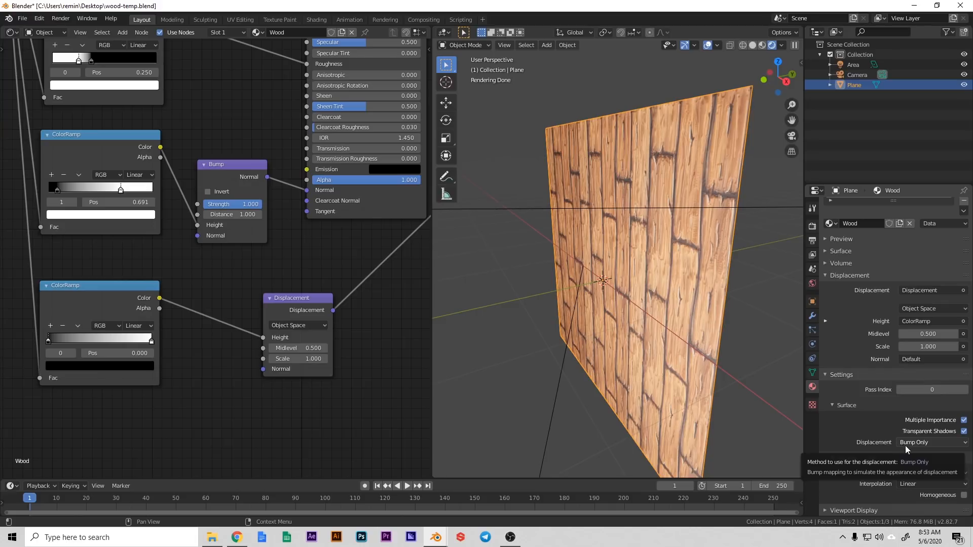
pyautogui.click(931, 443)
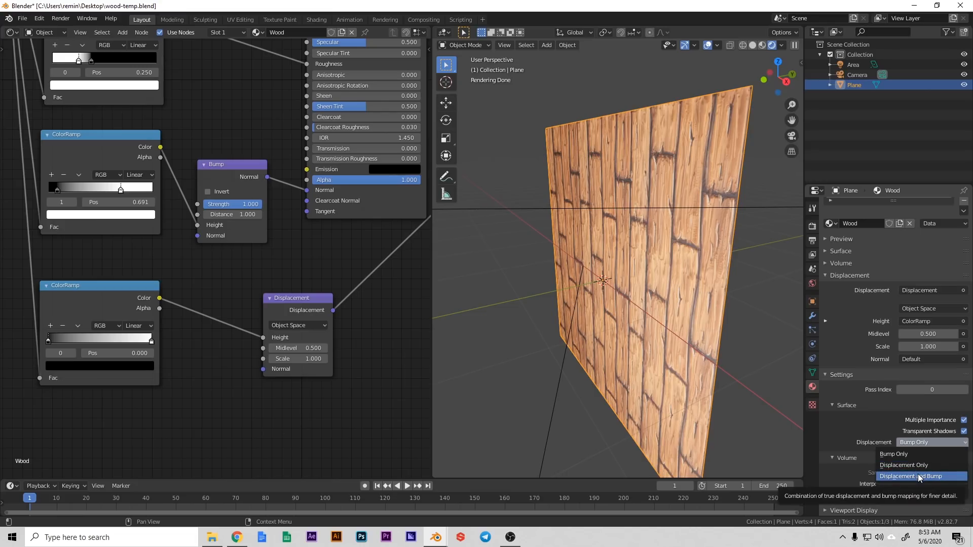
pyautogui.click(913, 476)
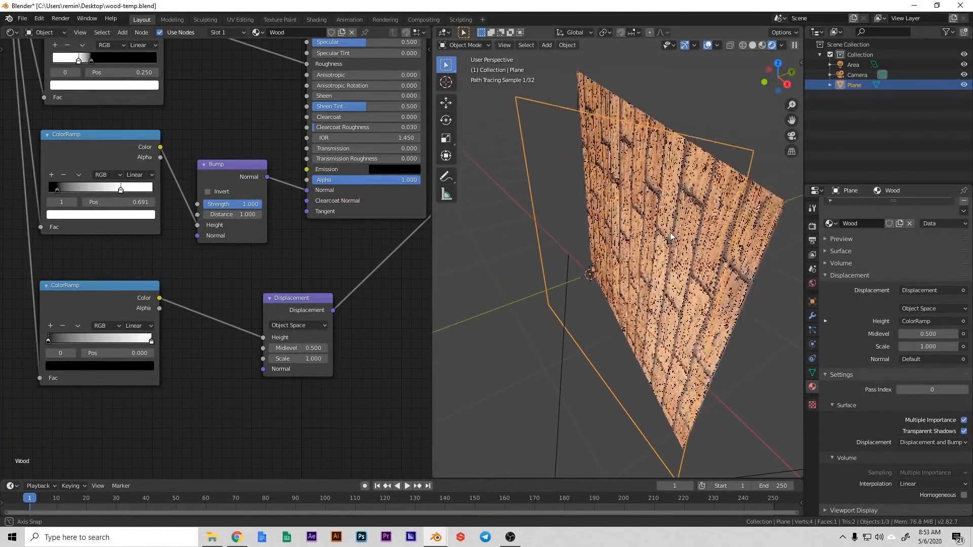
pyautogui.press('Tab')
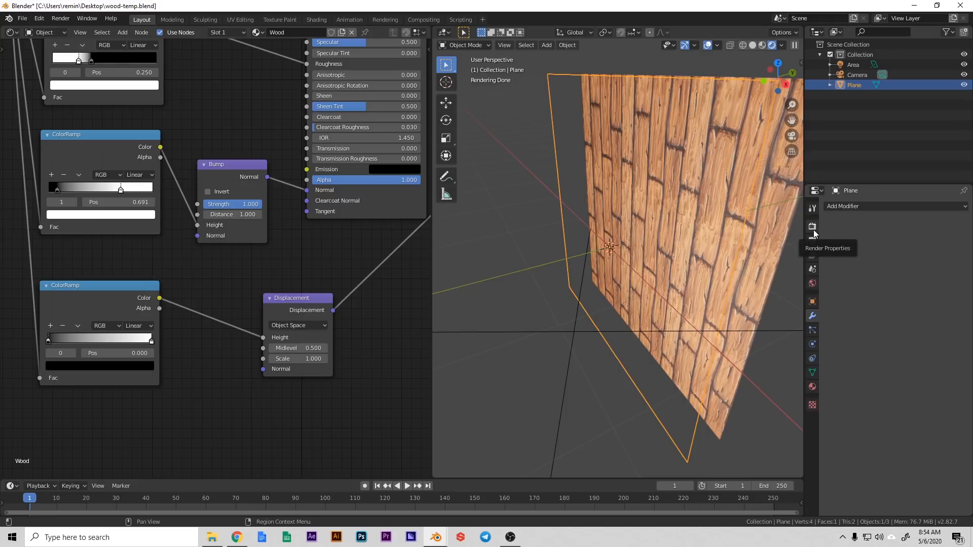
# Set the Cycles feature set to Experimental in Render Properties
pyautogui.click(812, 226)
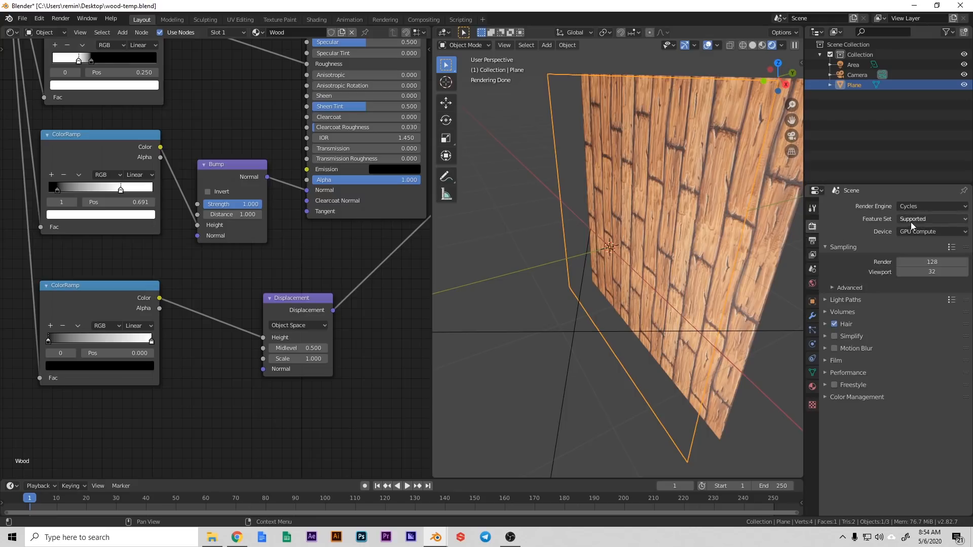
pyautogui.click(931, 219)
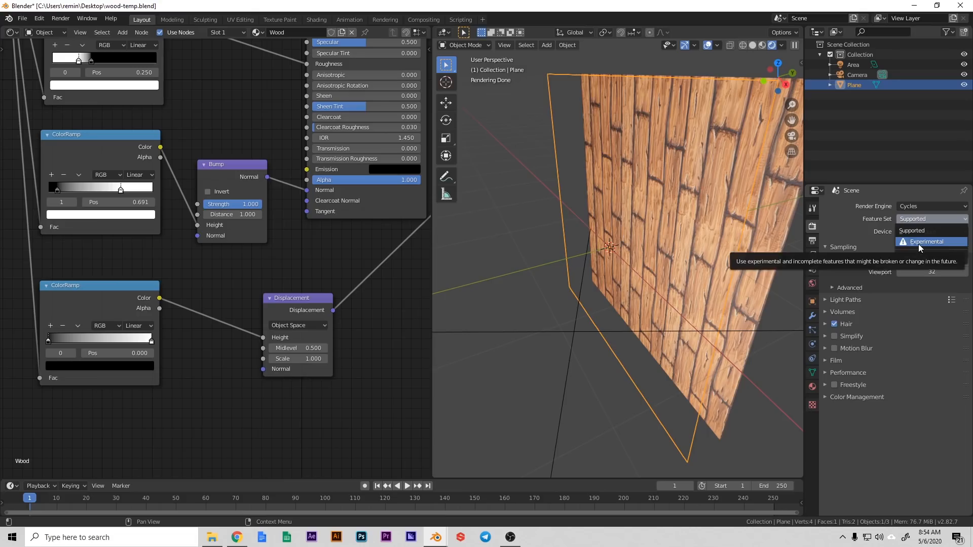
pyautogui.click(926, 241)
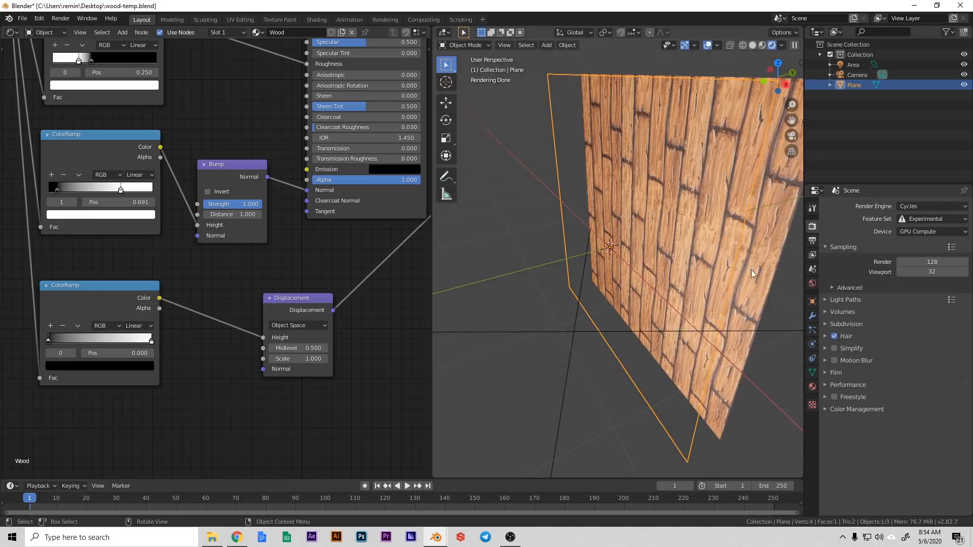
pyautogui.press('Tab')
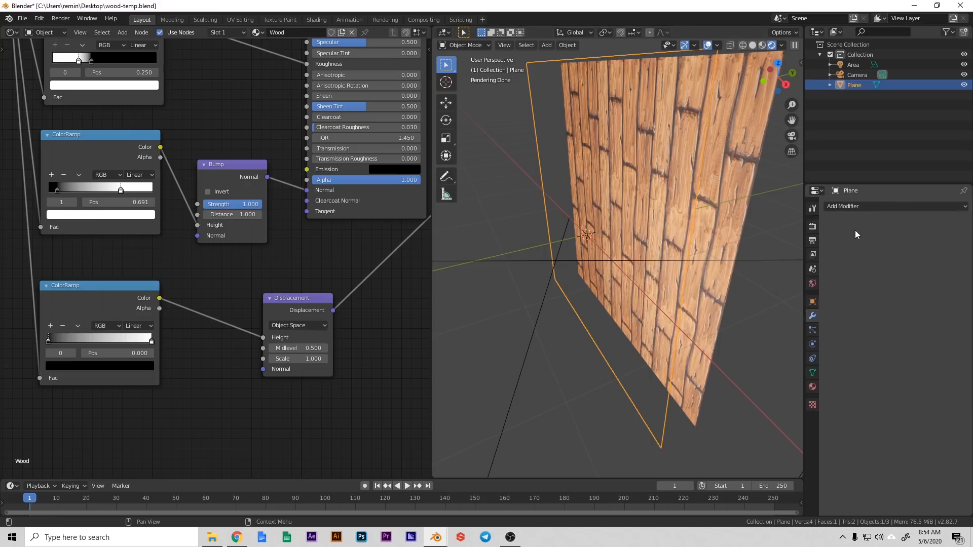
# Add a Subdivision Surface modifier to the plane and set its Dicing Scale to 2.00
pyautogui.click(844, 206)
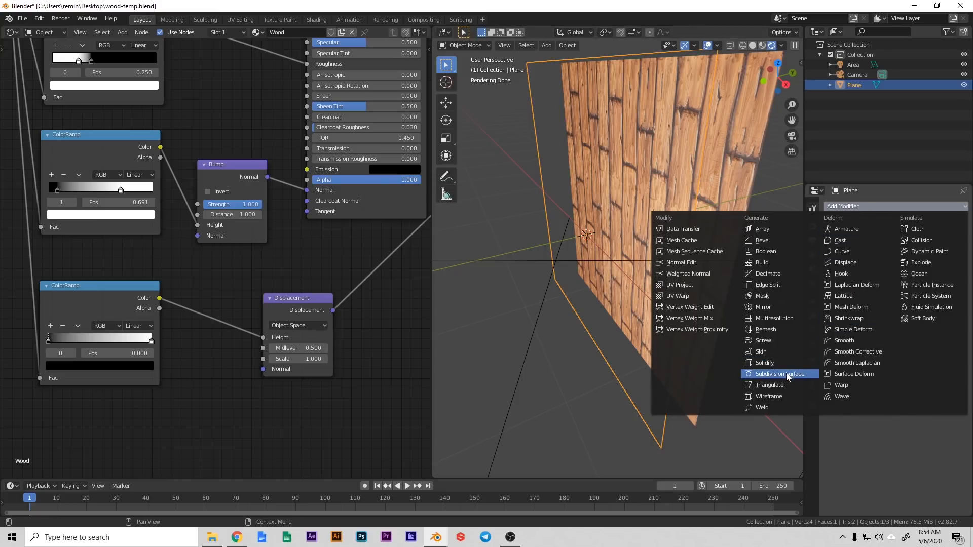
pyautogui.click(779, 374)
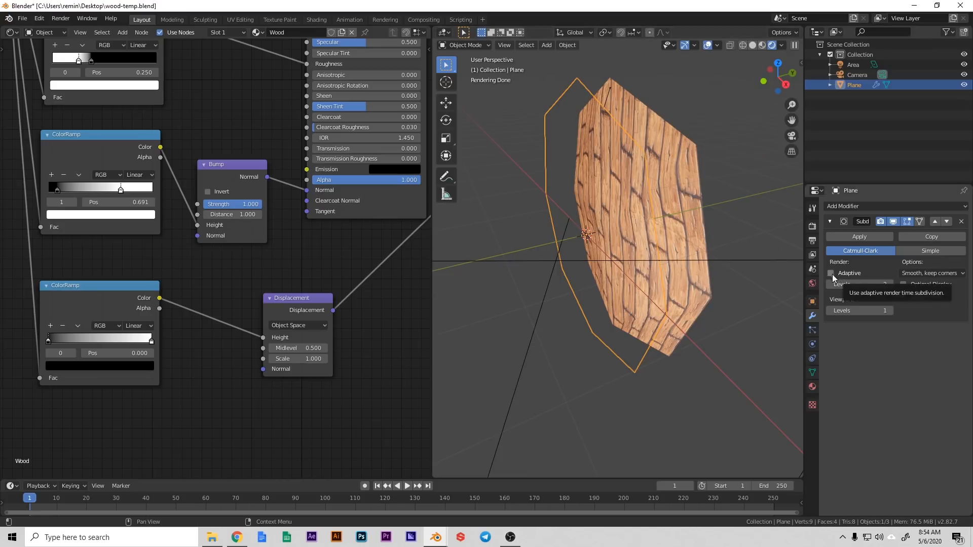
pyautogui.click(832, 273)
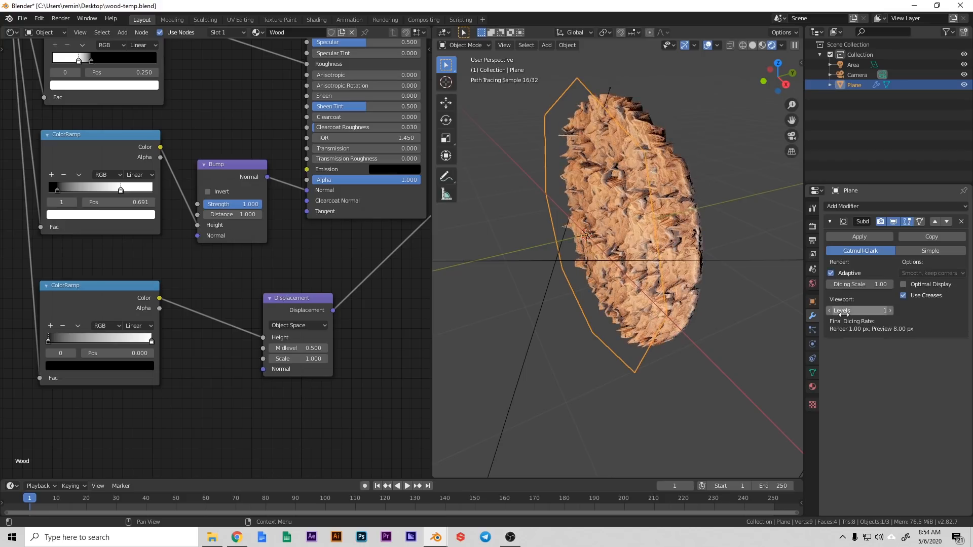
pyautogui.moveTo(857, 284)
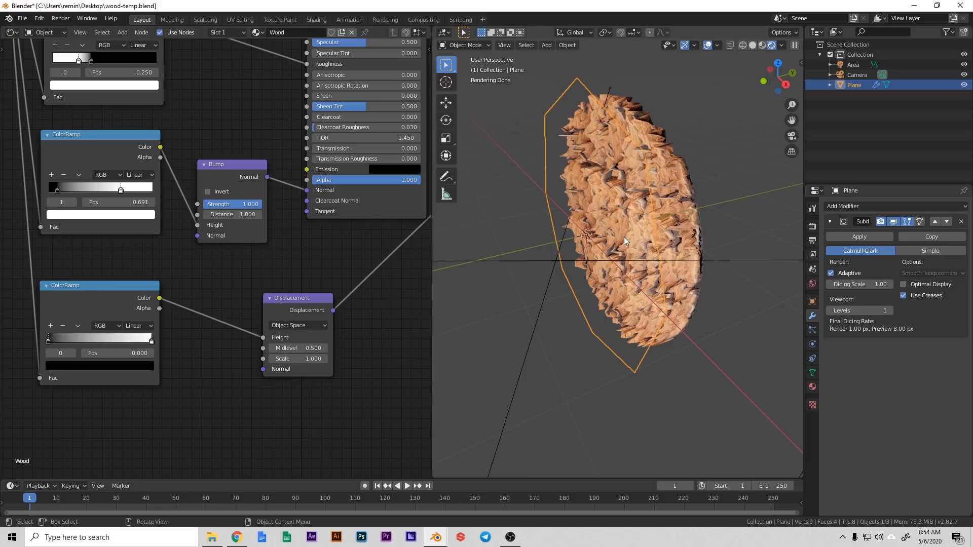
pyautogui.moveTo(628, 243)
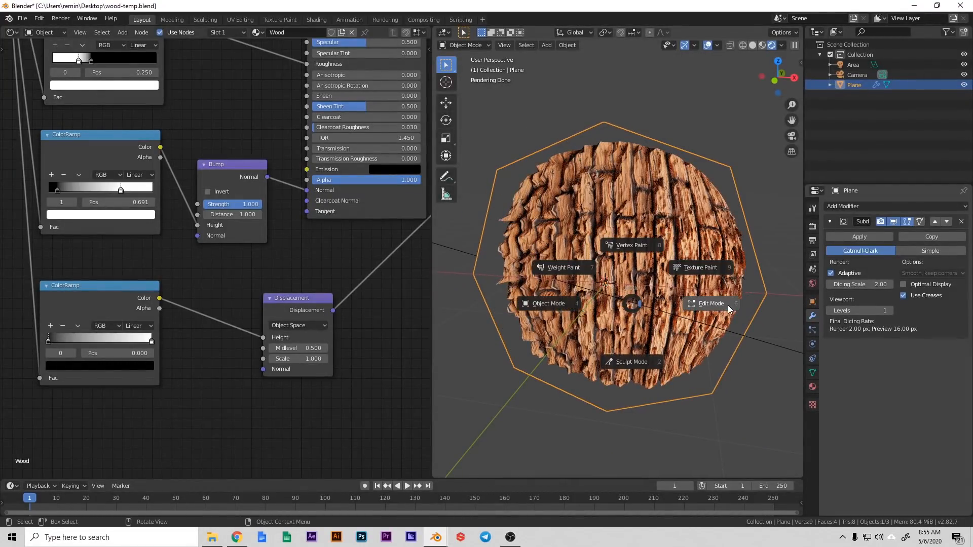
# Put the plane into Edit Mode to prepare for creasing its edges
pyautogui.click(711, 303)
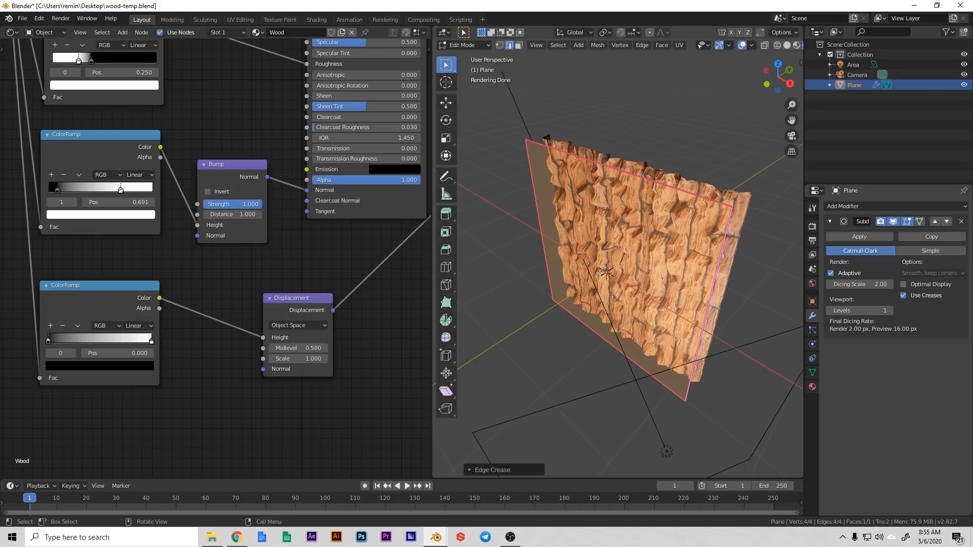
pyautogui.moveTo(619, 213)
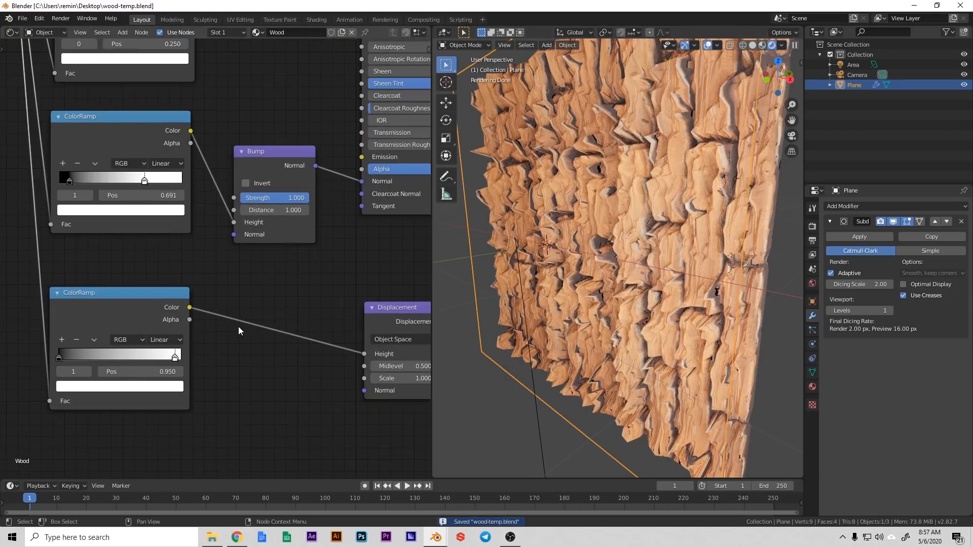
# Reposition the displacement ColorRamp's stops to reshape the grey height map's contrast
pyautogui.moveTo(175, 356); pyautogui.dragTo(133, 356)
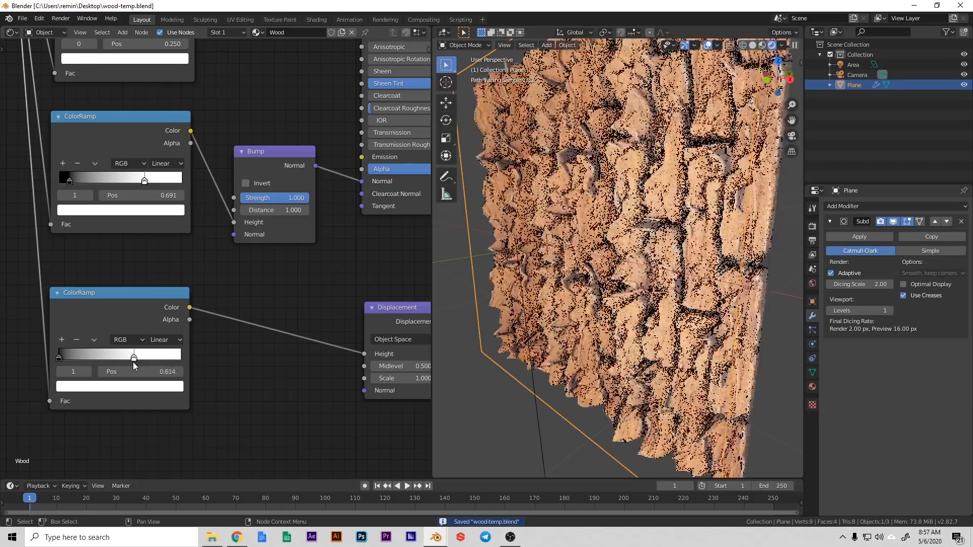
pyautogui.moveTo(133, 359); pyautogui.dragTo(152, 359)
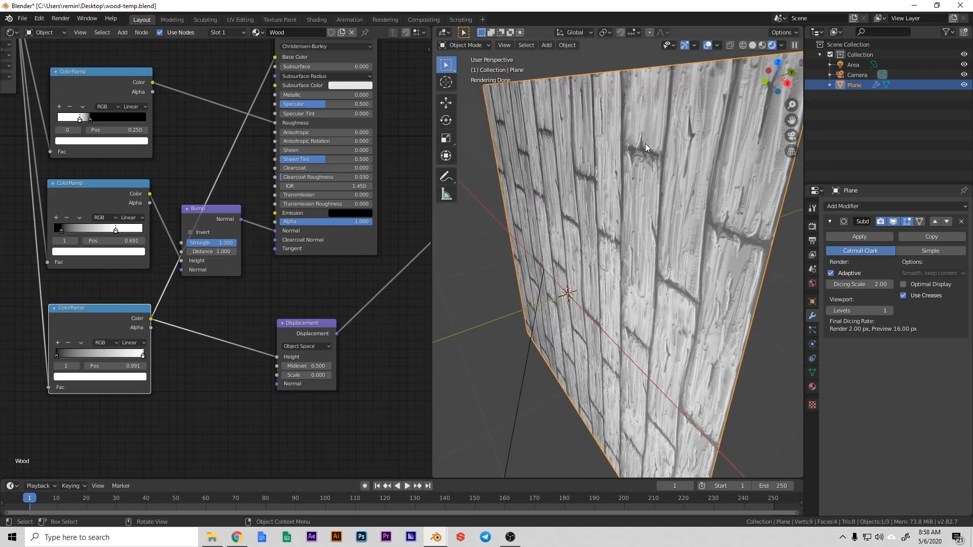
pyautogui.moveTo(664, 210)
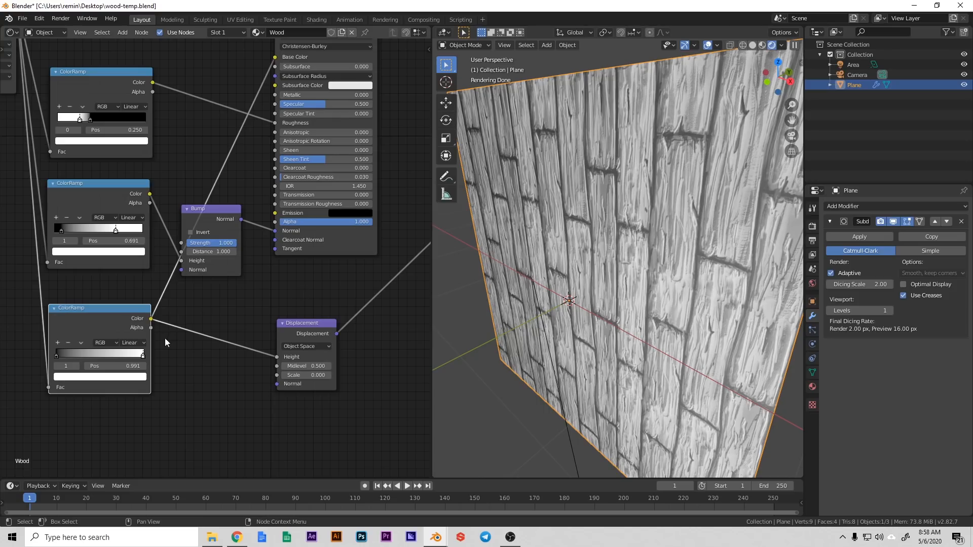
pyautogui.moveTo(60, 362)
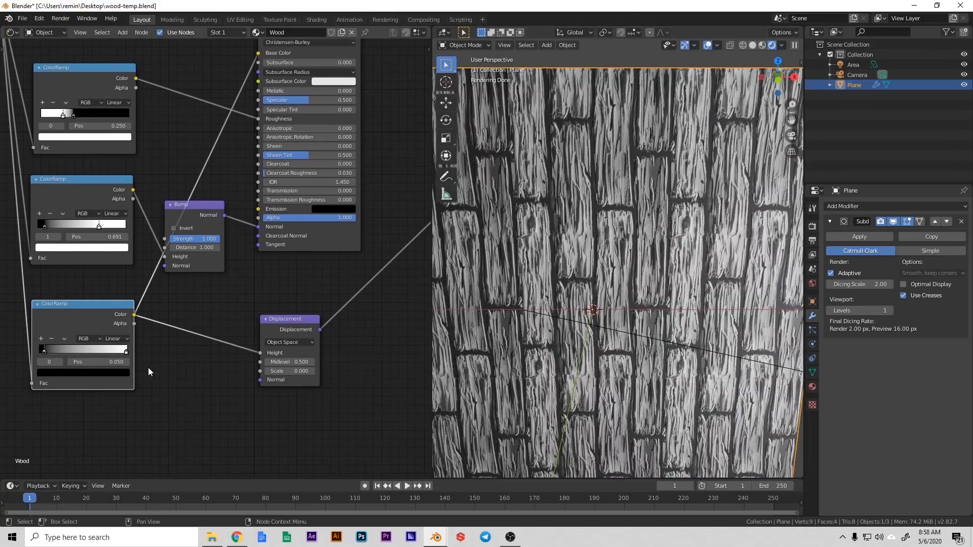
pyautogui.moveTo(43, 349); pyautogui.dragTo(88, 349)
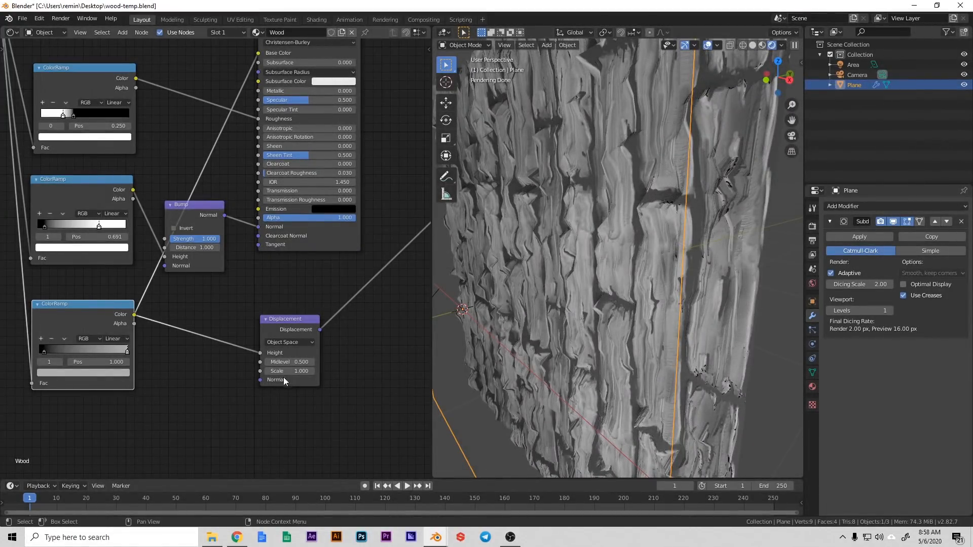
# Edit the Displacement node values, setting Midlevel to 0.000 and Scale to 0.250
pyautogui.click(289, 362)
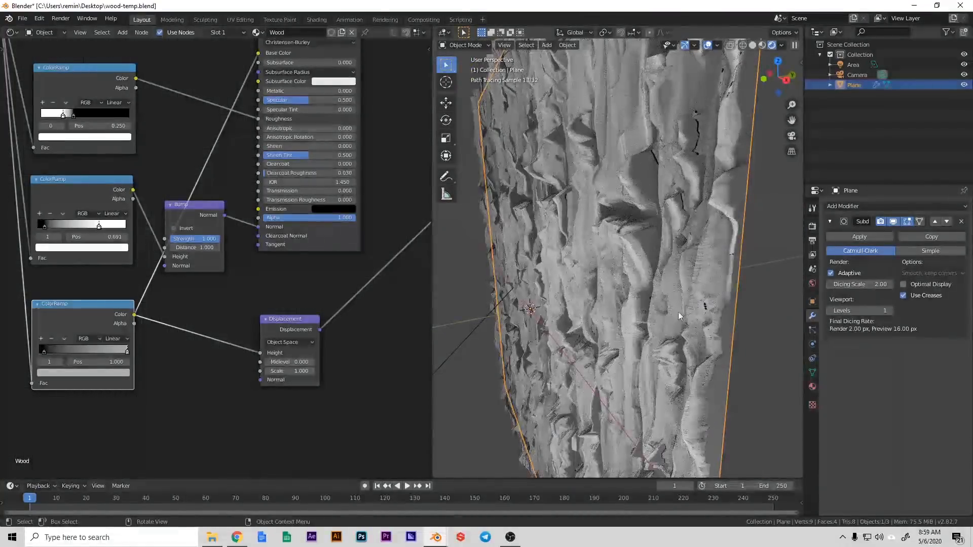
pyautogui.doubleClick(285, 370)
pyautogui.write('0.250')
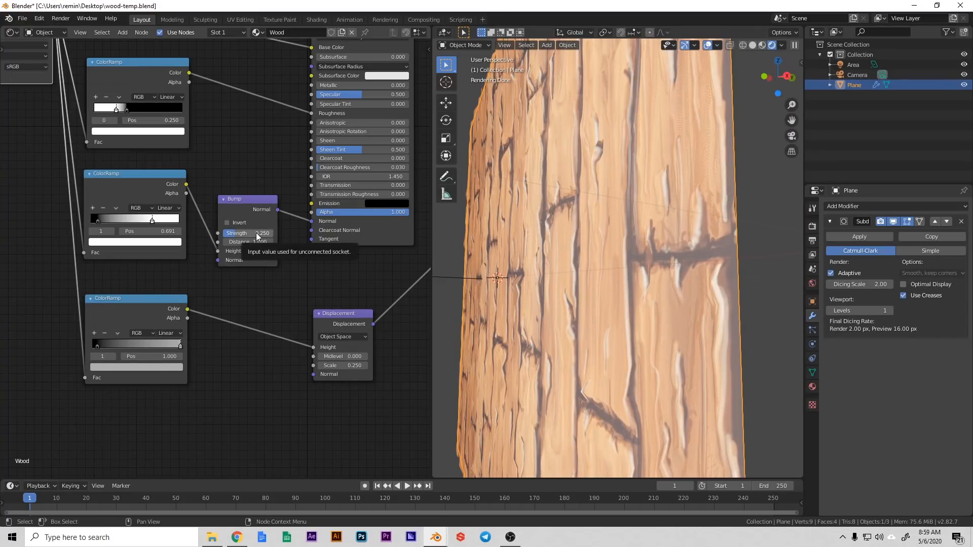
pyautogui.moveTo(479, 324)
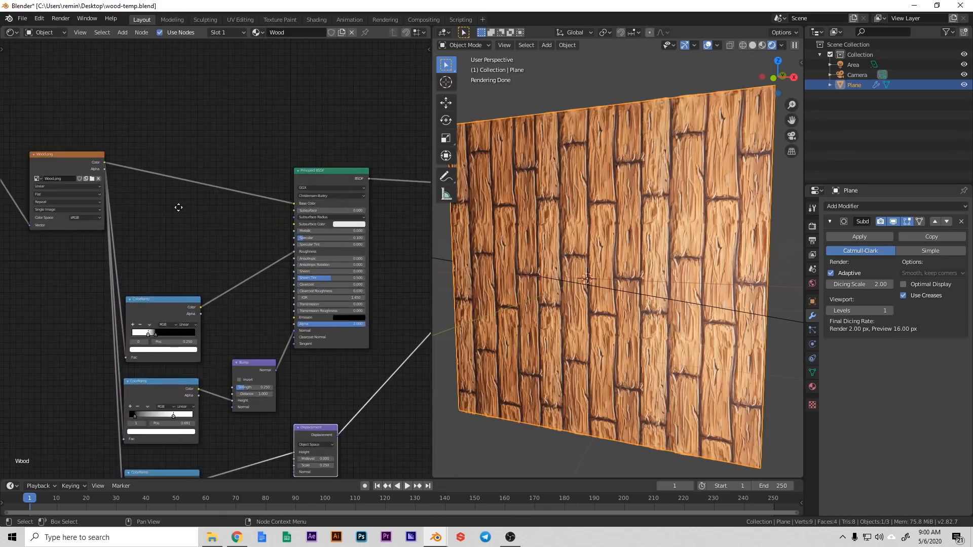
pyautogui.moveTo(179, 212)
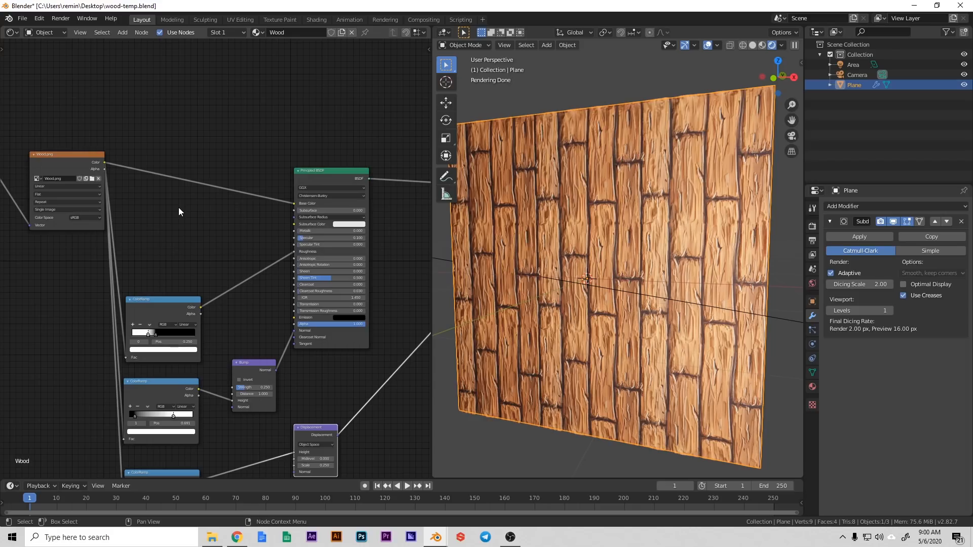
# Search 'hue' and add a Hue/Saturation node to the wood shader
pyautogui.write('hue')
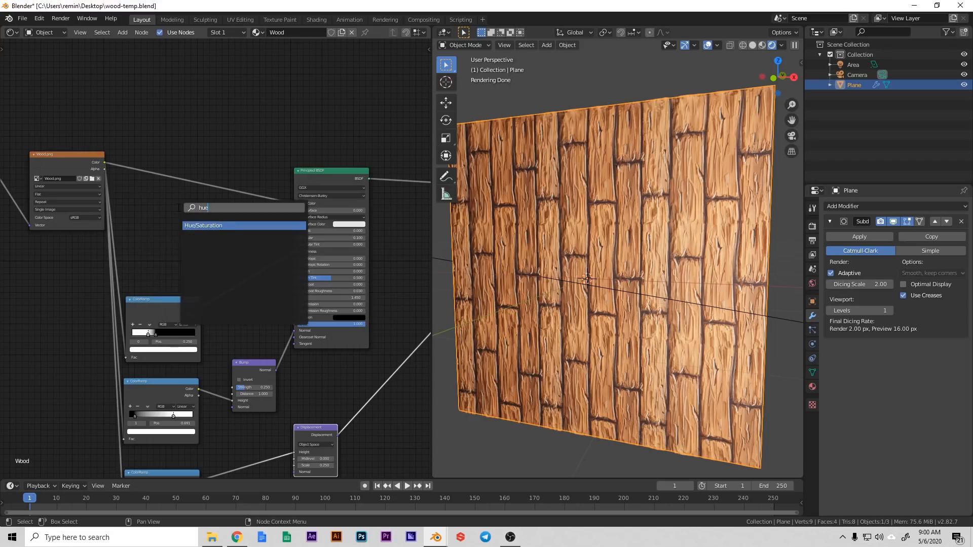
pyautogui.click(204, 225)
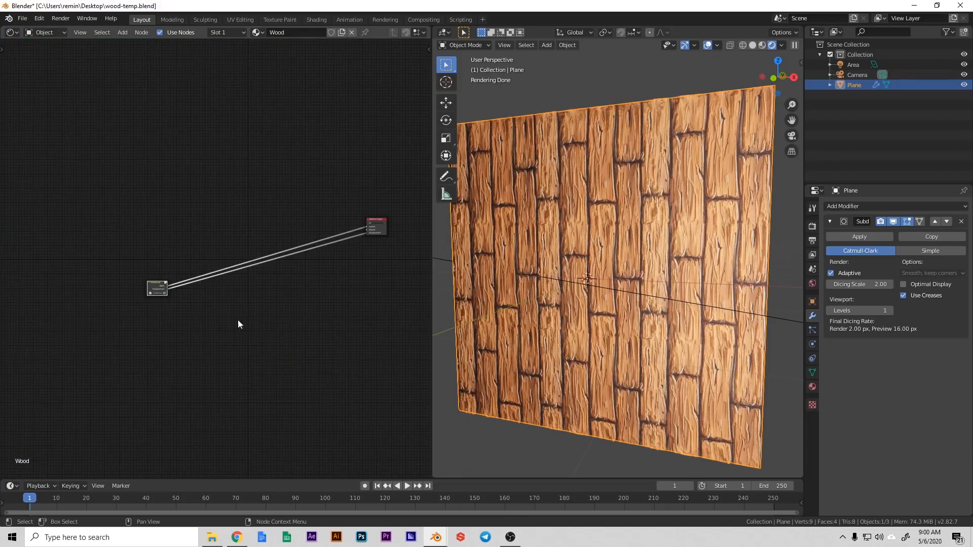
# Zoom in on the node group, rename it Wood, and expand the material's Surface settings
pyautogui.moveTo(157, 288); pyautogui.dragTo(327, 227)
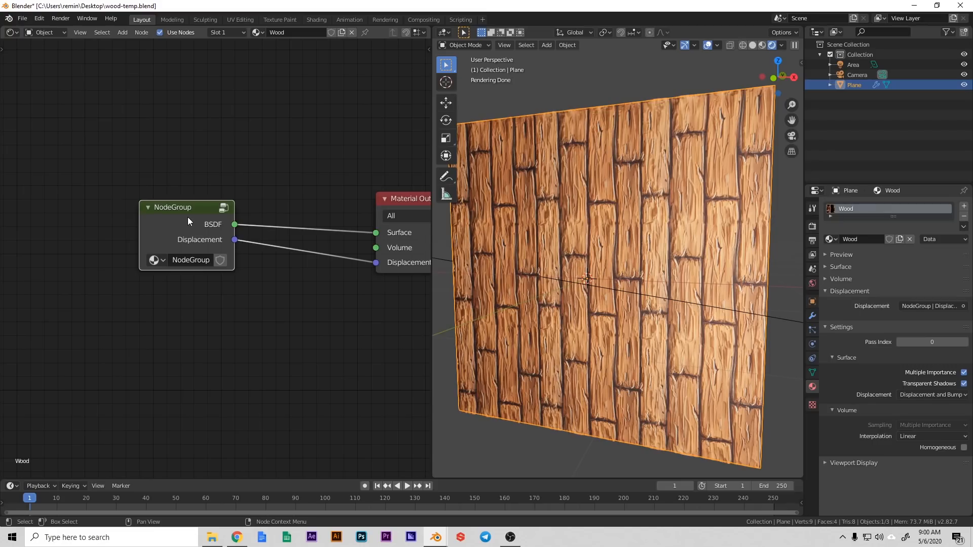
pyautogui.doubleClick(173, 207)
pyautogui.write('Wood')
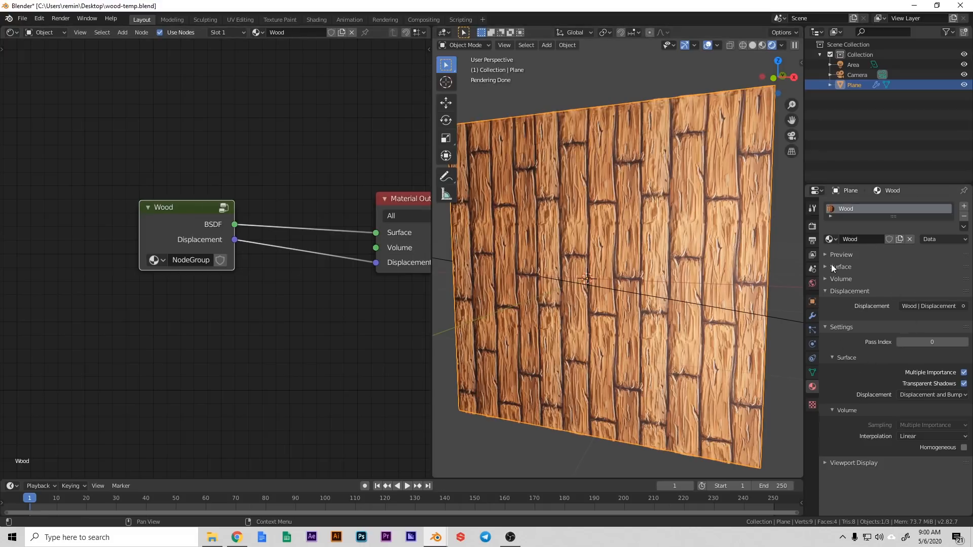
pyautogui.click(841, 267)
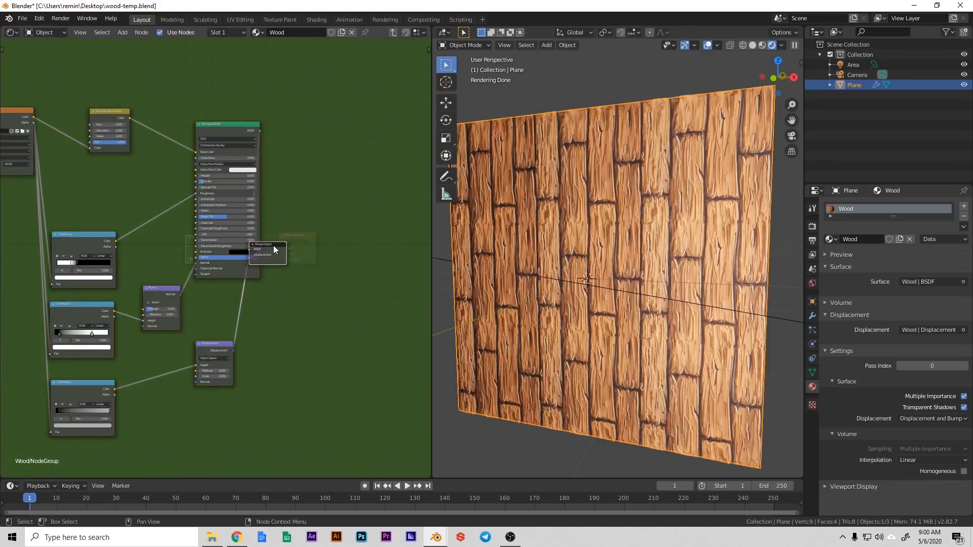
# Move the Group Output right of the shader and adjust the Wood group's Saturation value
pyautogui.moveTo(267, 251); pyautogui.dragTo(345, 249)
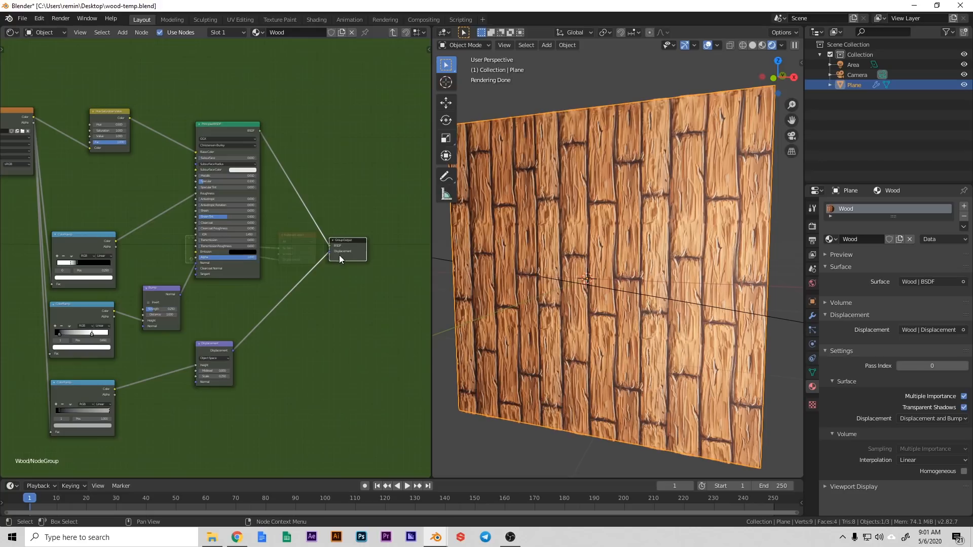
pyautogui.moveTo(123, 222)
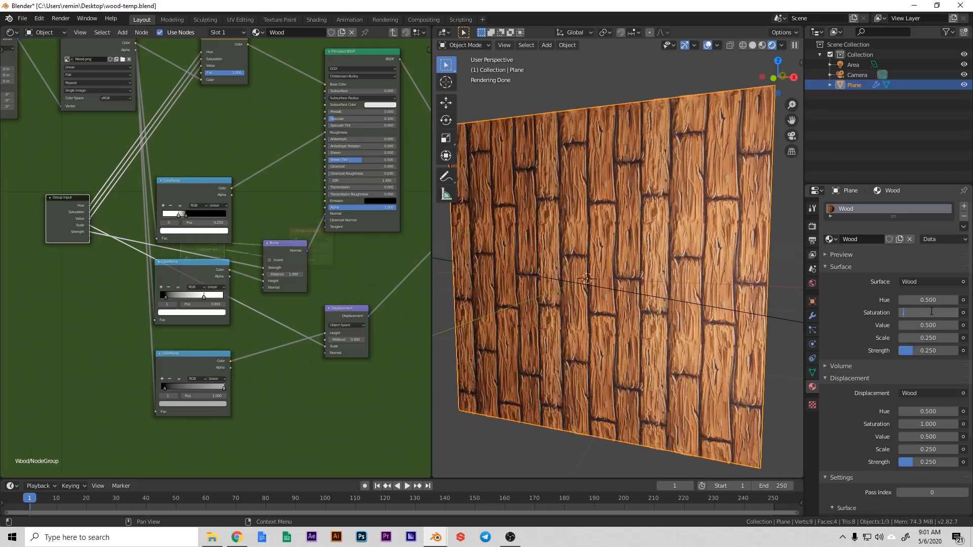
pyautogui.moveTo(929, 312); pyautogui.dragTo(937, 312)
pyautogui.write('1.000')
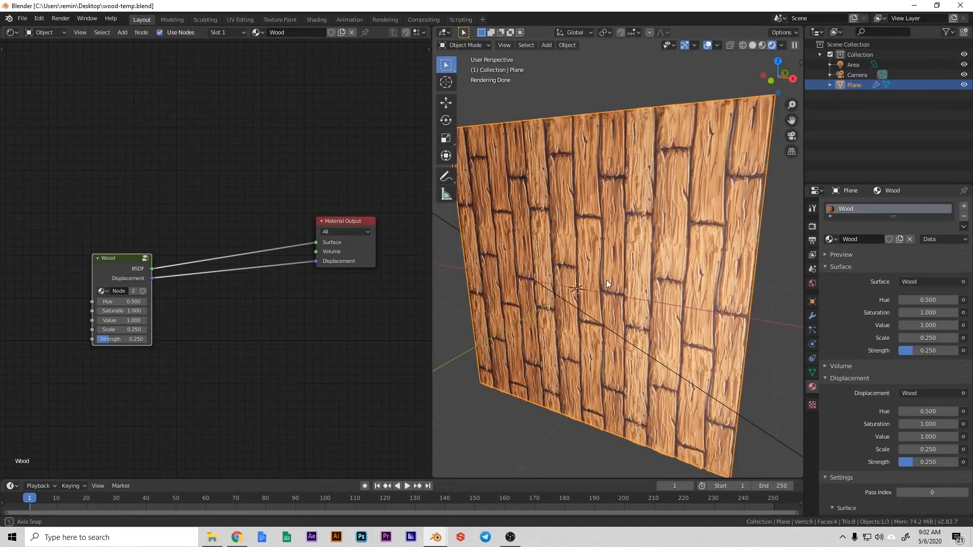
# Wire the Wood group's outputs into the Material Output's Surface and Displacement sockets
pyautogui.moveTo(609, 286); pyautogui.dragTo(627, 285)
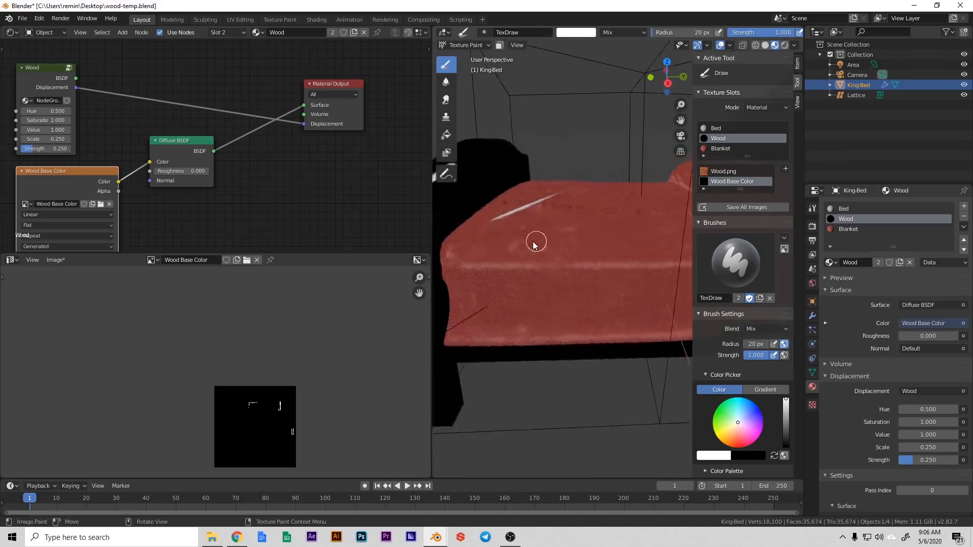
# Paint a wear stroke onto the King-Bed's Wood Base Color texture
pyautogui.moveTo(536, 240); pyautogui.dragTo(517, 257)
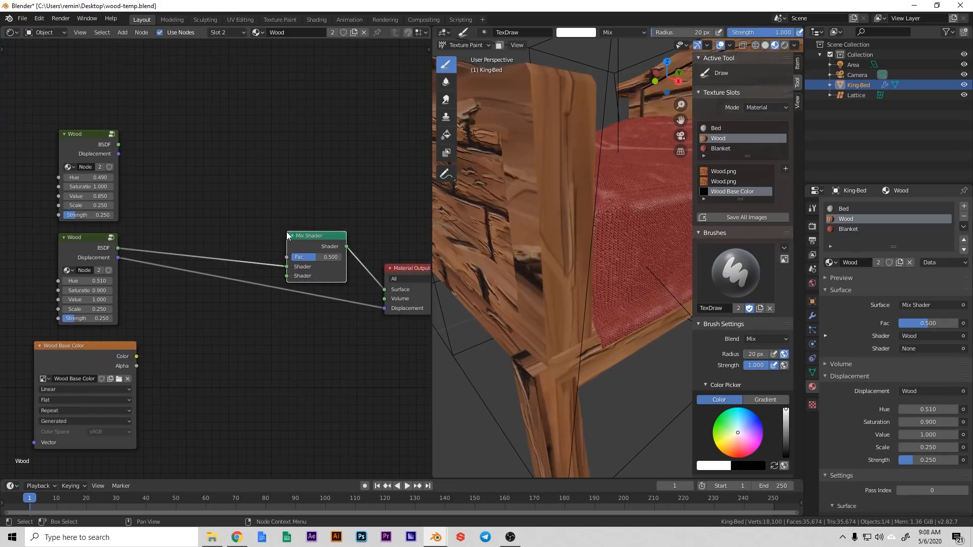
# Feed the upper Wood group's BSDF output into the Mix Shader
pyautogui.moveTo(309, 235); pyautogui.dragTo(261, 197)
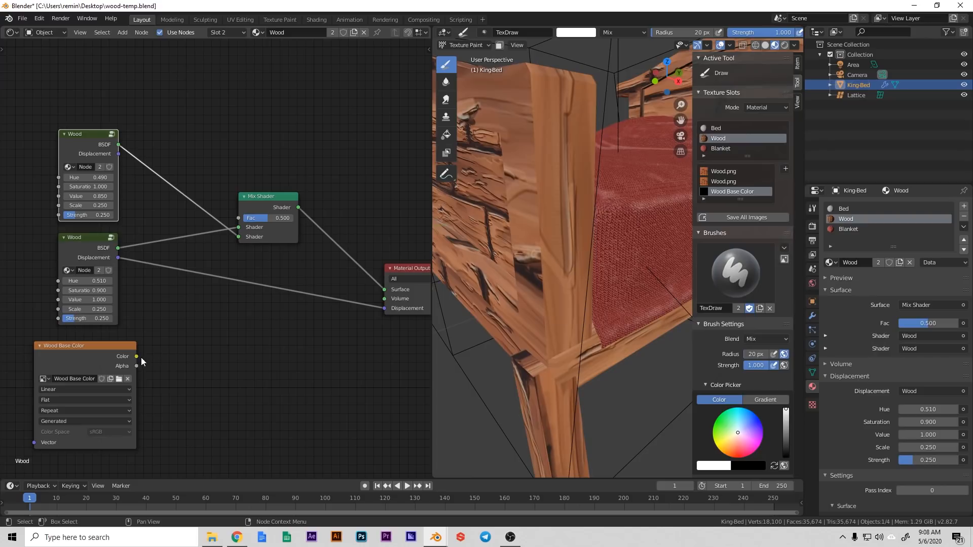